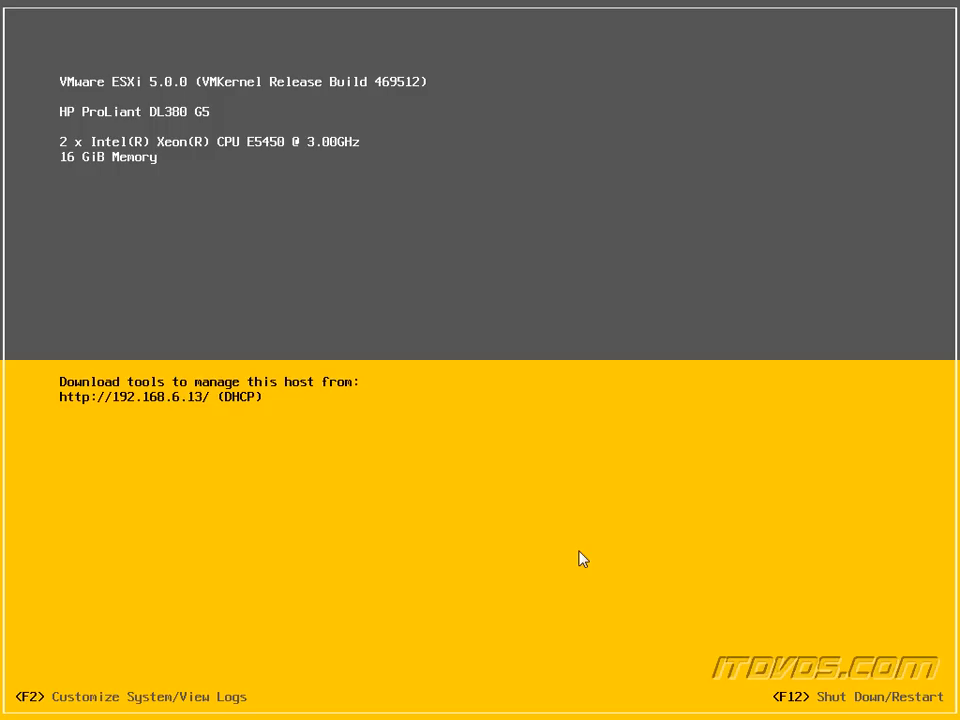
mouse_move(492, 460)
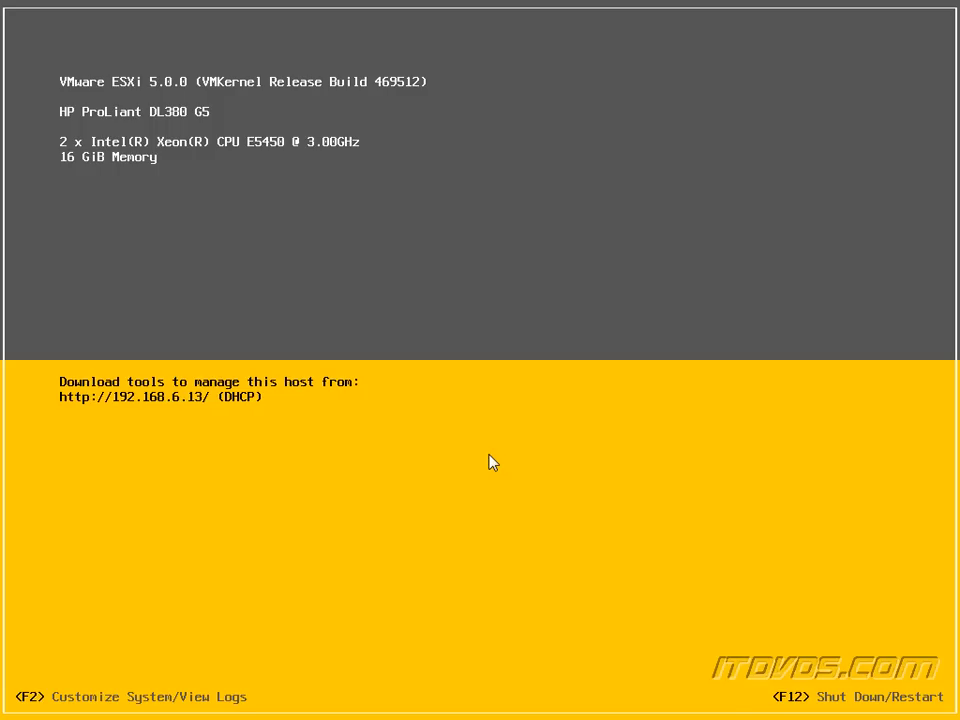
mouse_move(422, 432)
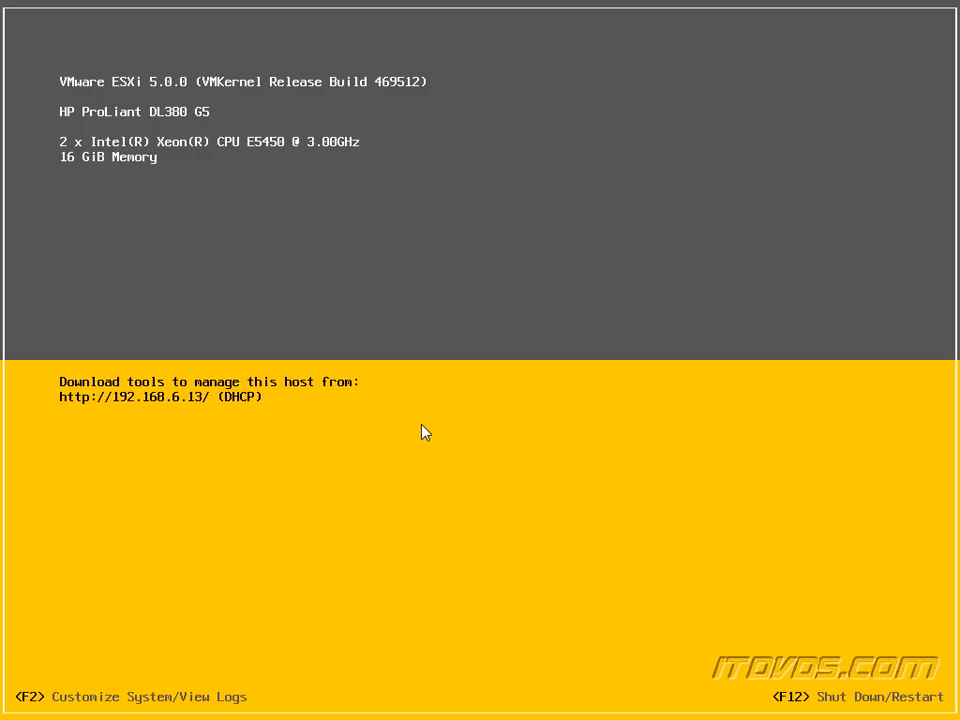
mouse_move(288, 418)
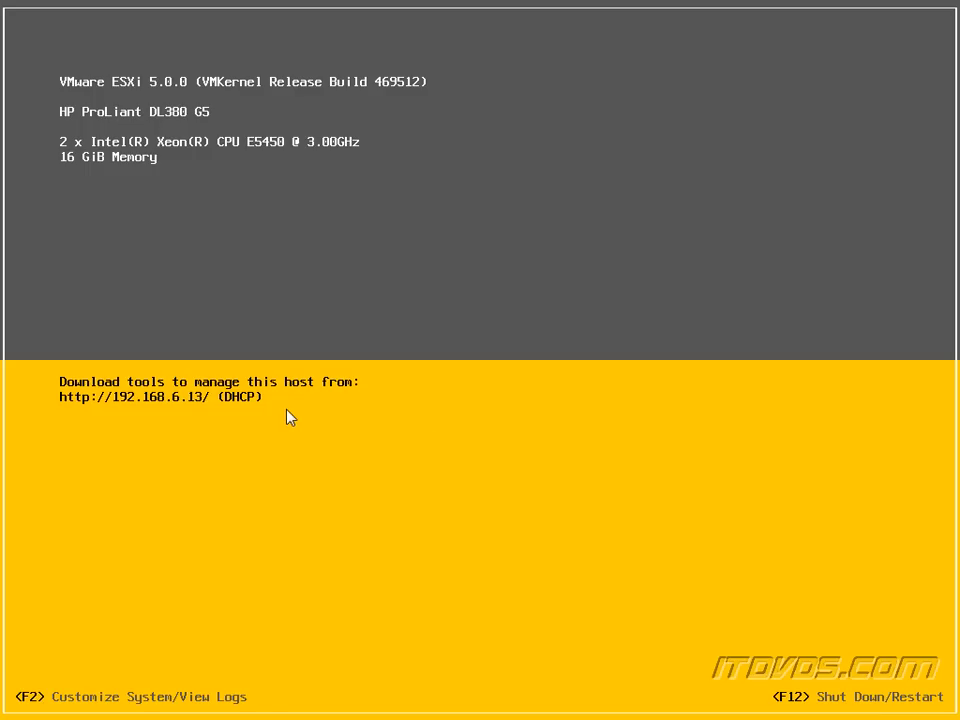
mouse_move(228, 410)
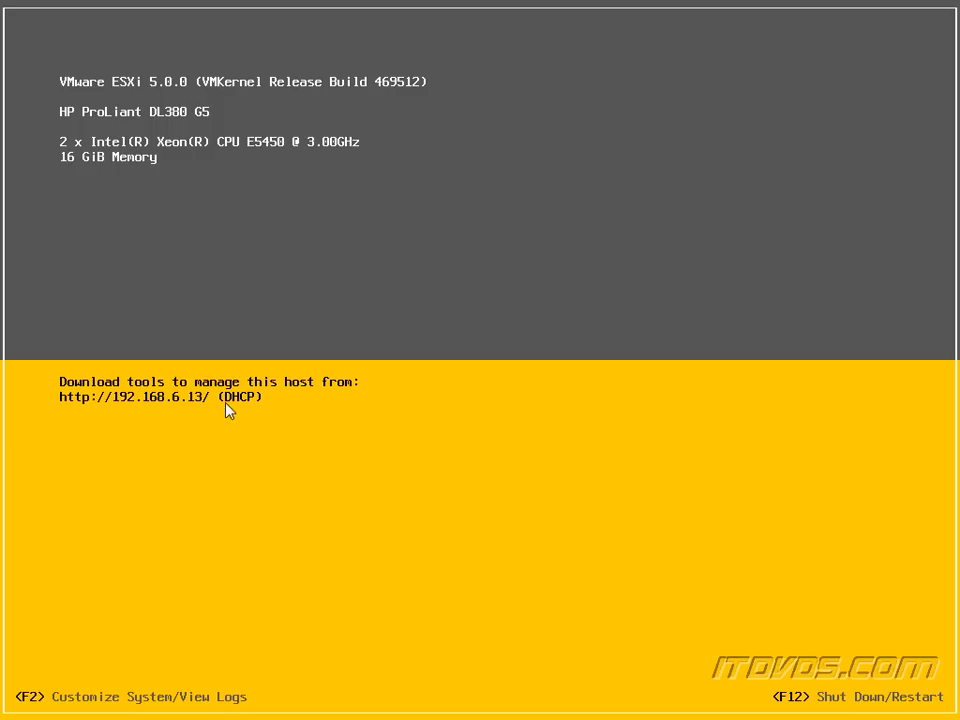
mouse_move(220, 414)
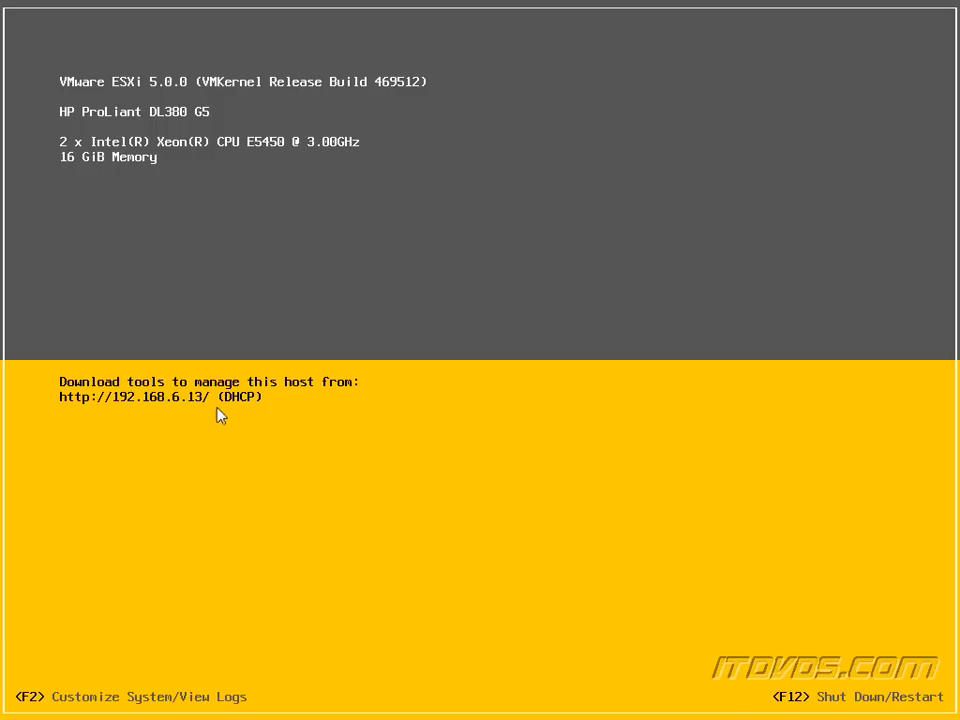
mouse_move(144, 414)
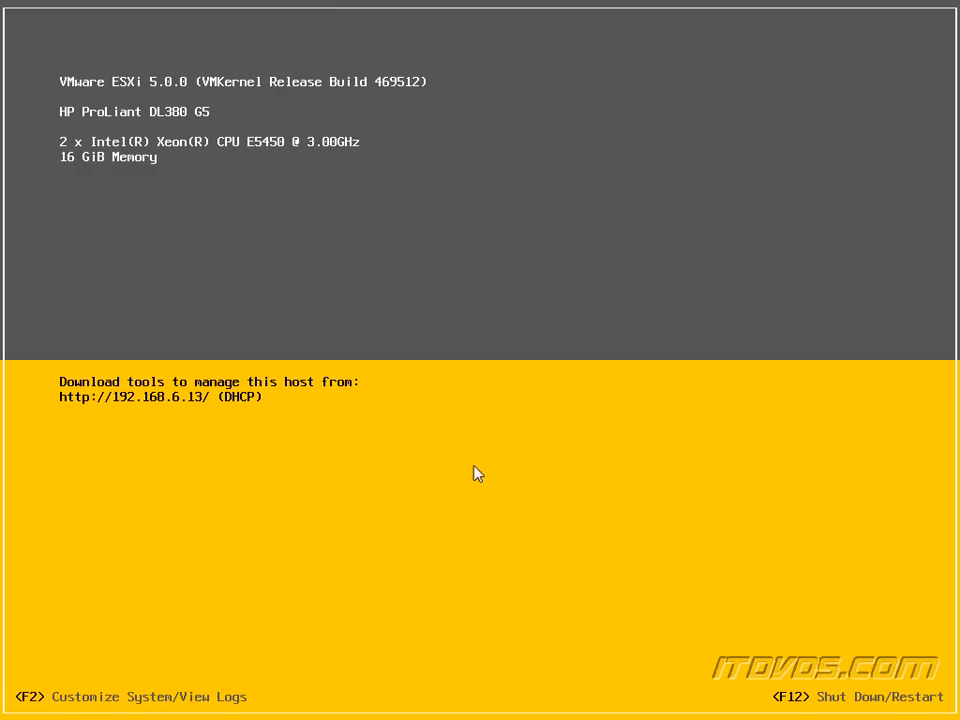
Authenticate as root via F2 to reach System Customization with Configure Password highlighted.
key("f2")
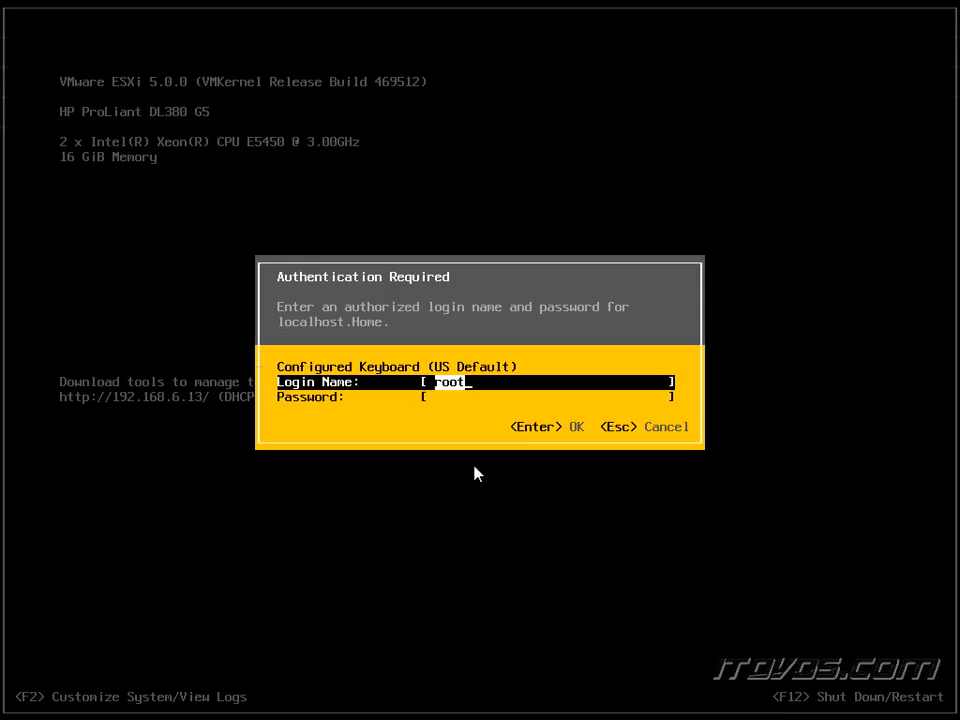
key("Tab")
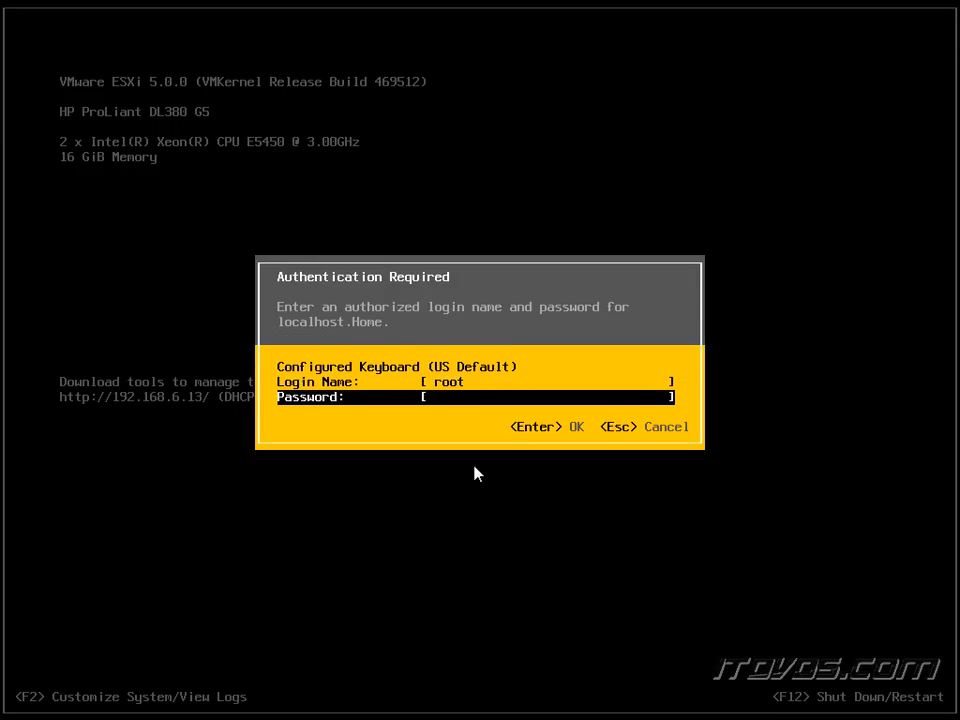
key("Escape")
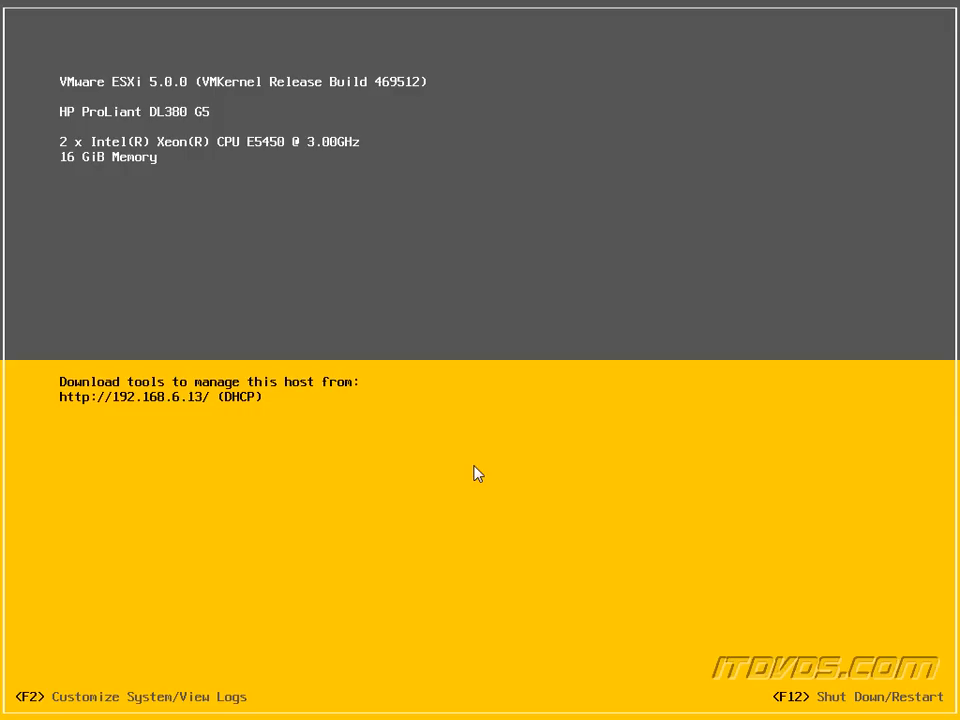
key("f2")
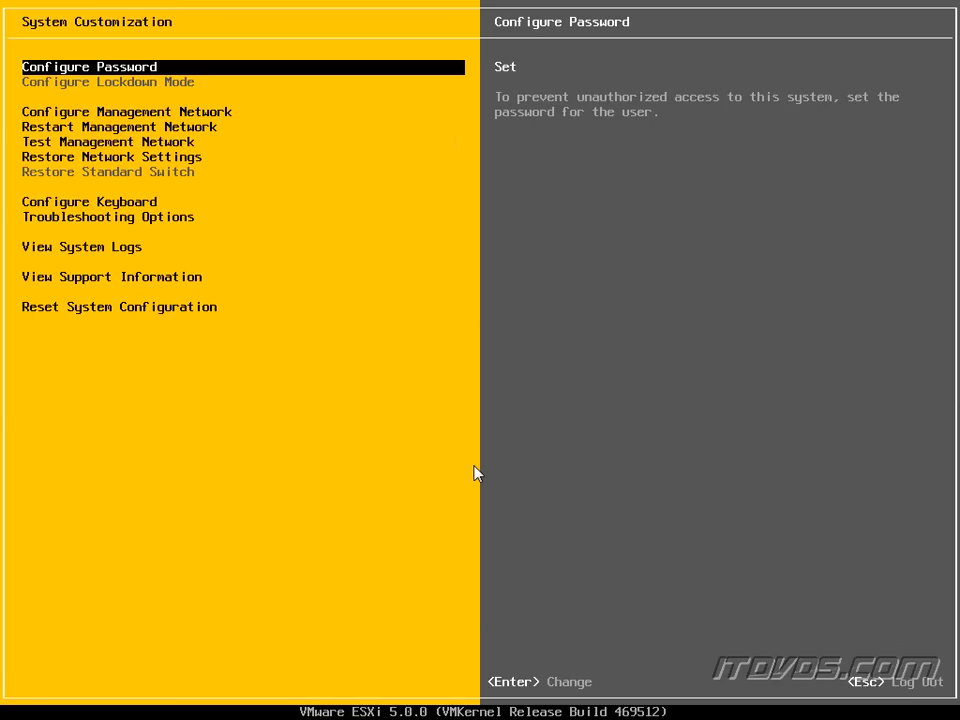
Highlight Configure Management Network, showing hostname localhost and DHCP IP 192.168.6.13.
key("Down")
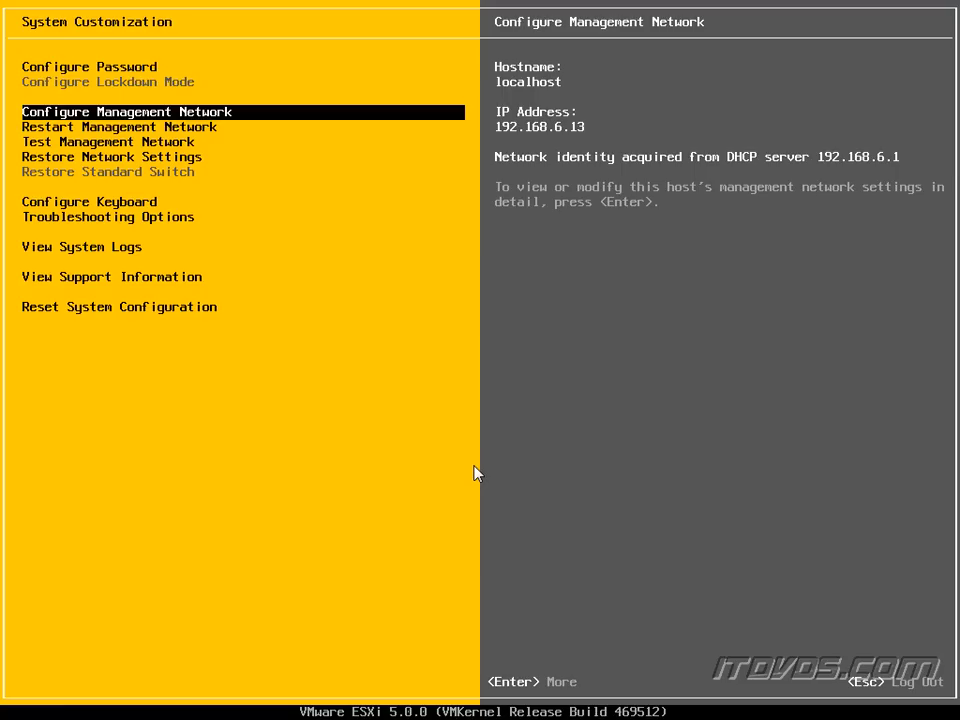
mouse_move(204, 118)
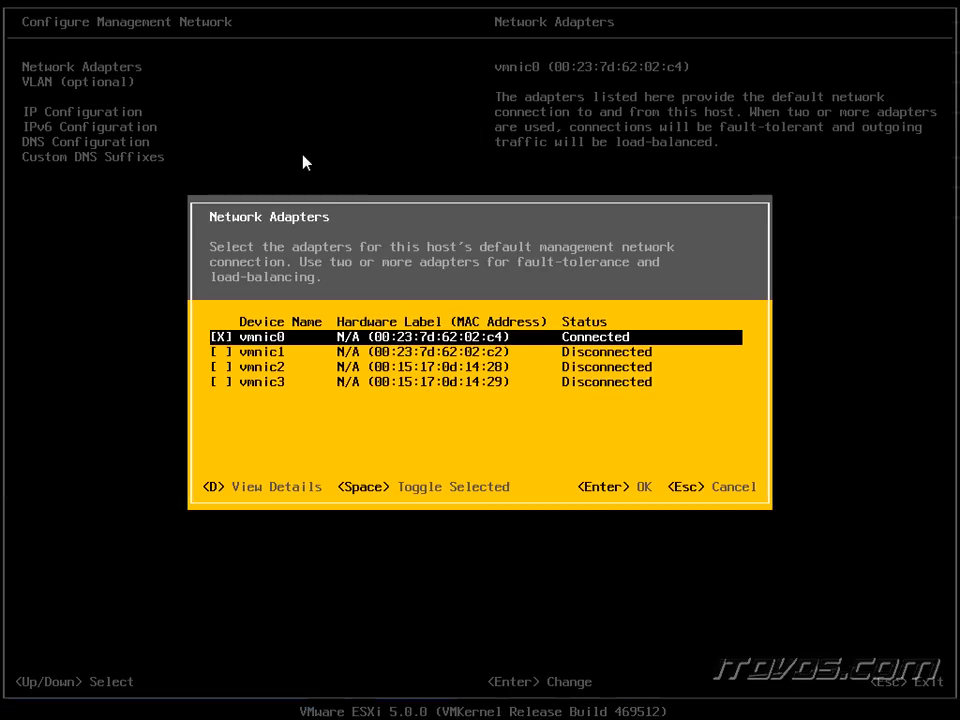
mouse_move(270, 360)
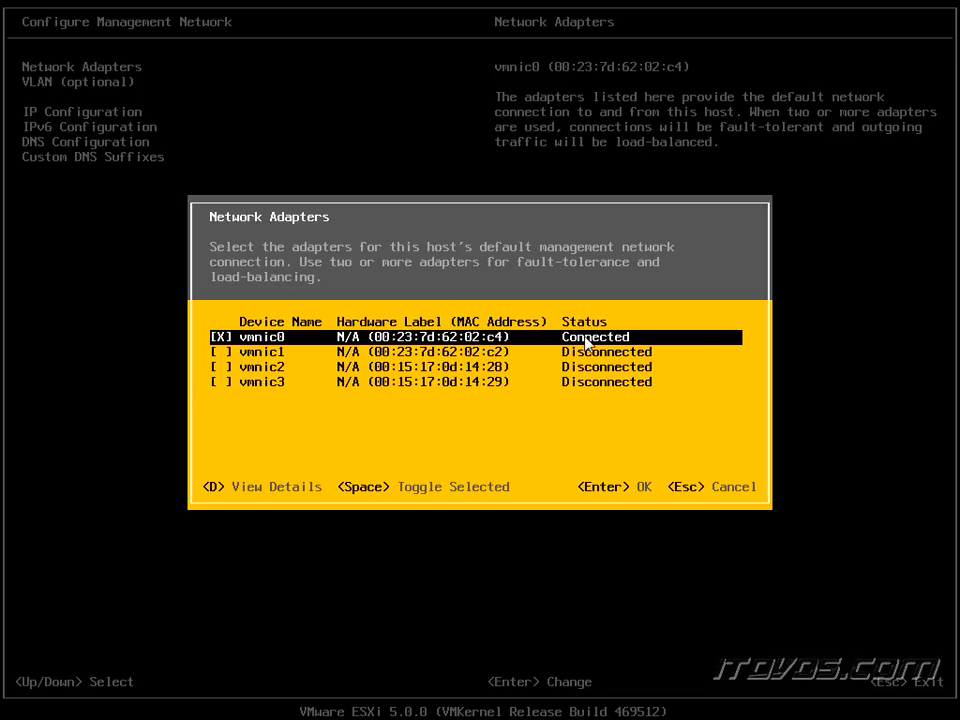
mouse_move(276, 378)
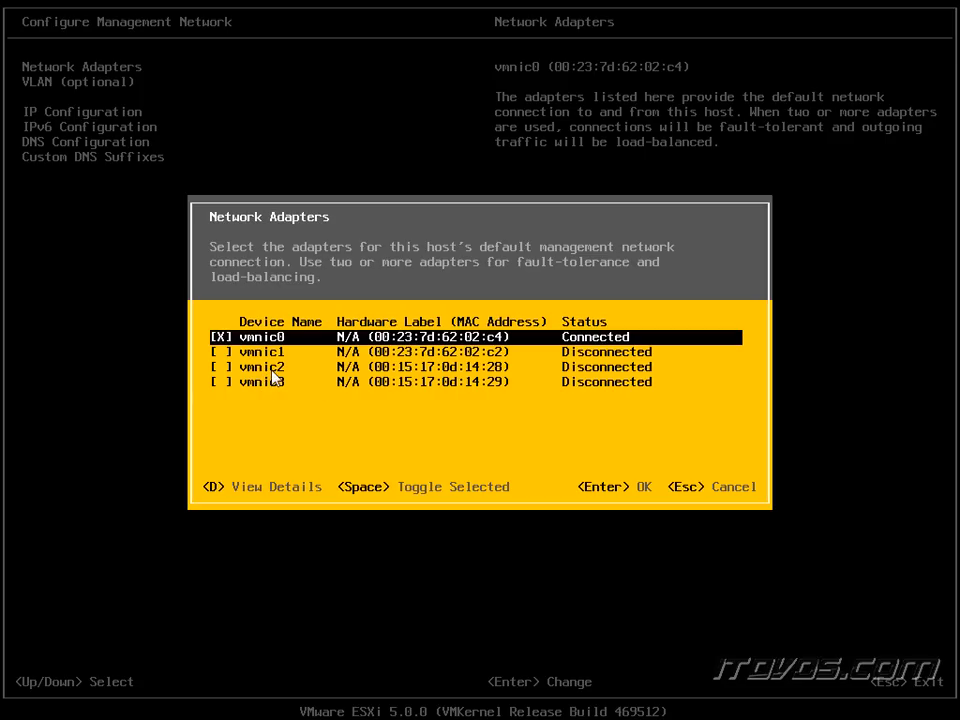
mouse_move(310, 378)
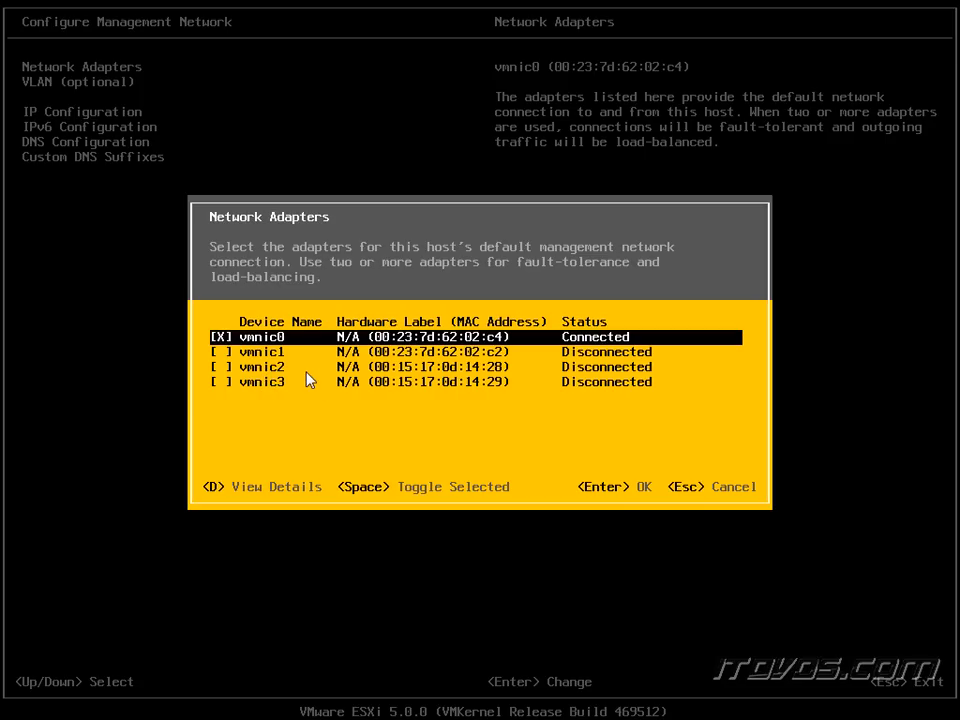
Inspect adapters vmnic0–vmnic3, leave vmnic0 connected, and reach IP Configuration (dynamic 192.168.6.13).
key("Down")
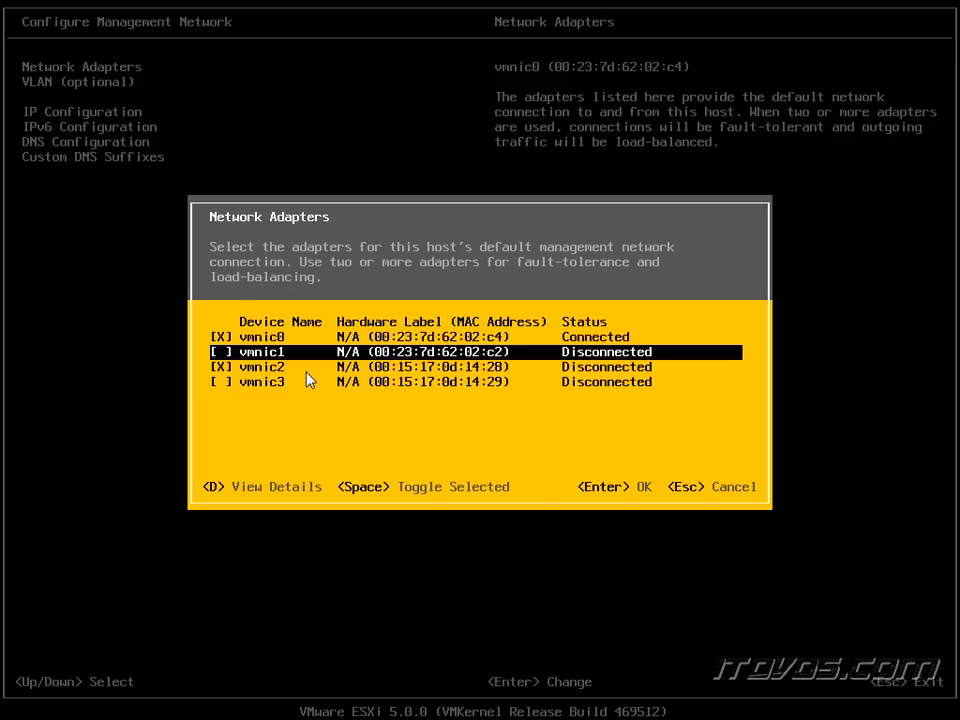
key("Down")
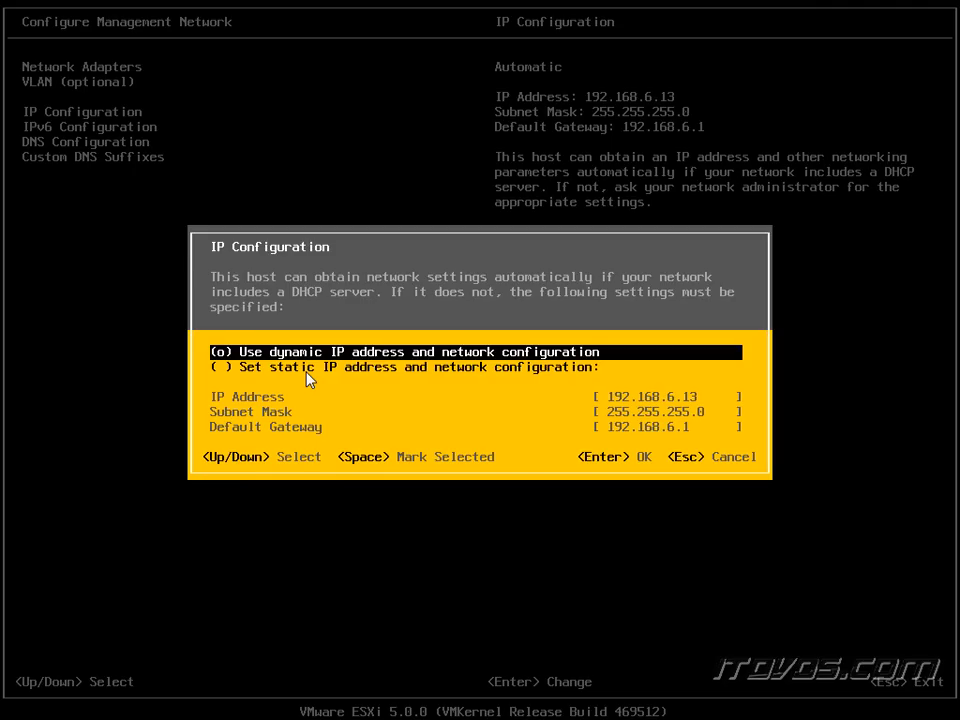
Switch to static IP 192.168.6.107, mask 255.255.255.0, gateway 192.168.6.1.
key("Down")
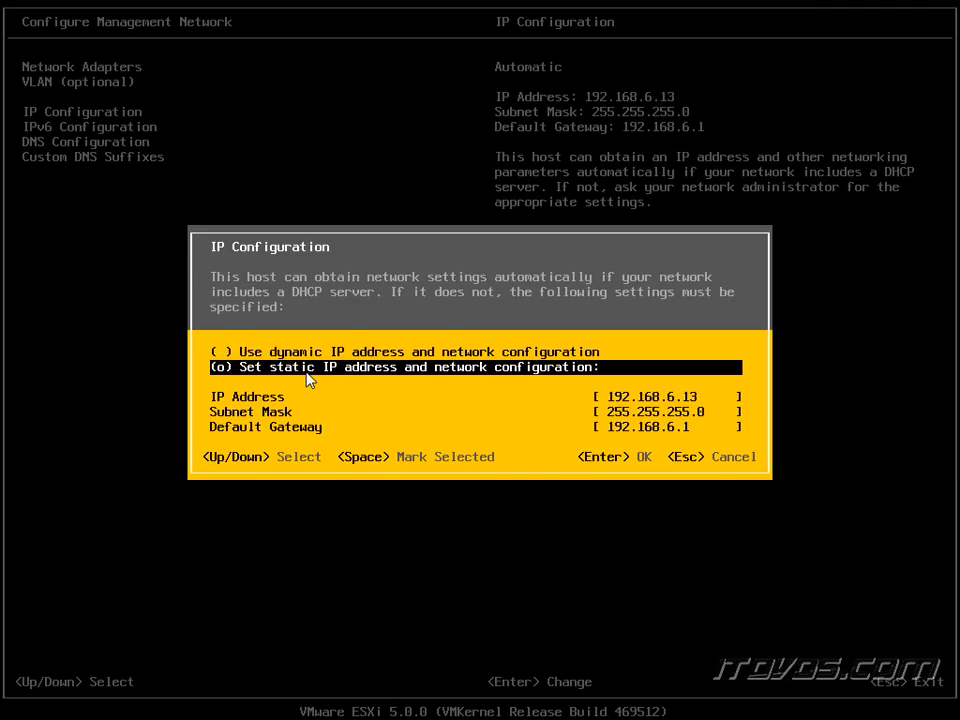
key("Down")
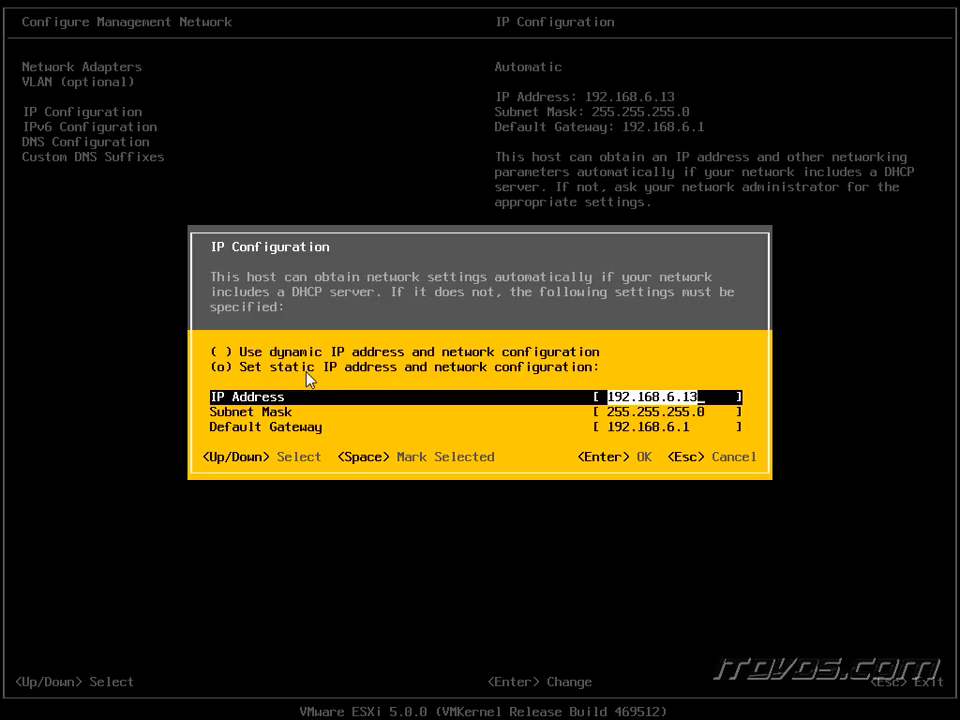
key("backspace")
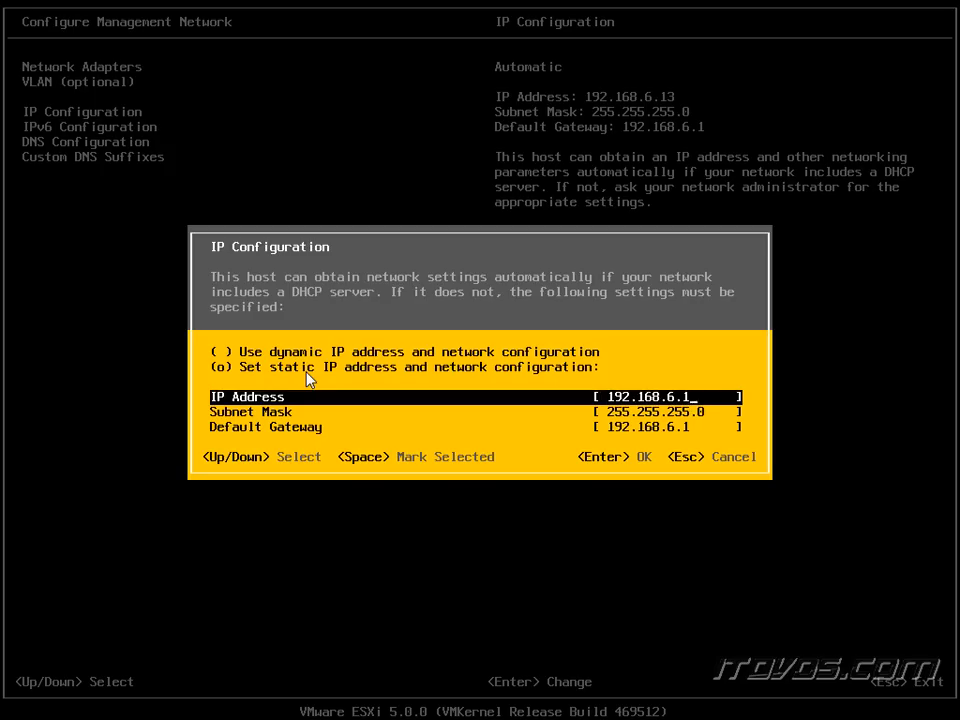
key("Backspace")
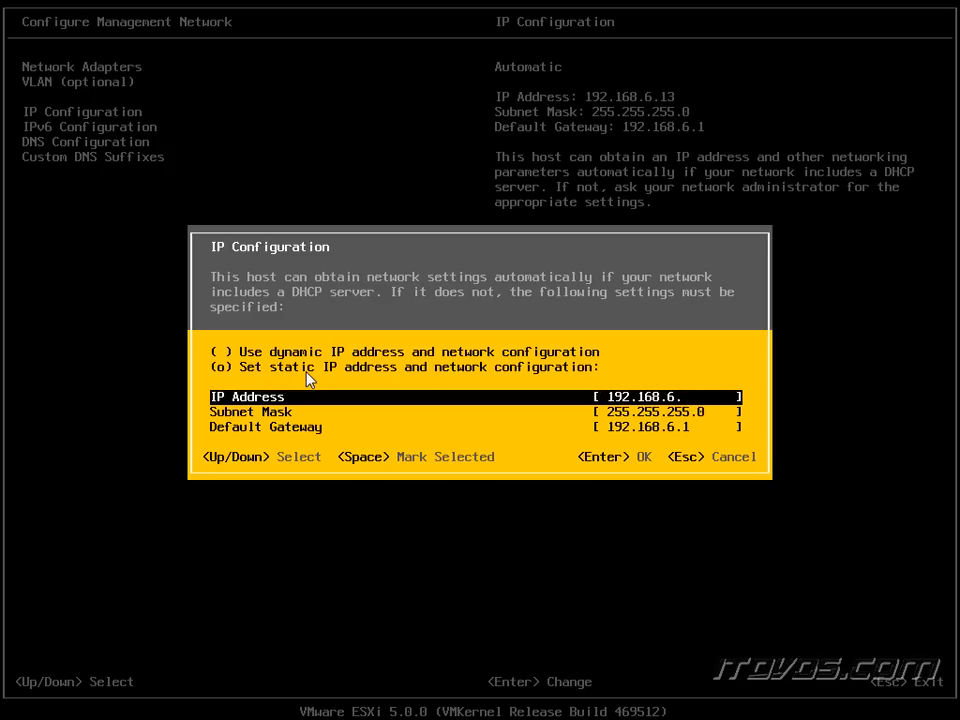
type("1")
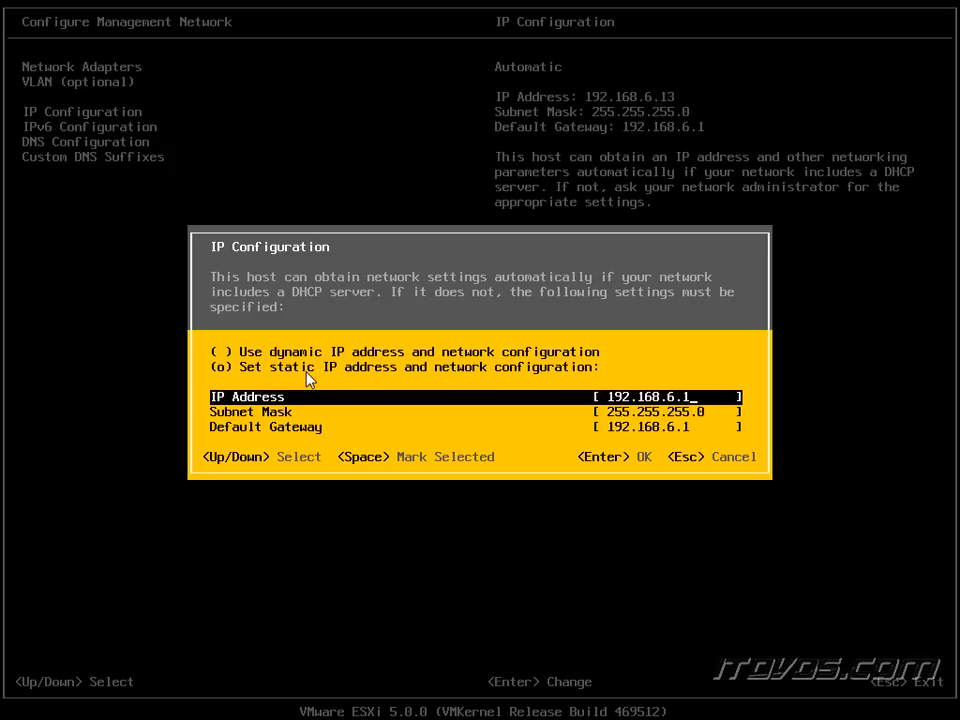
type("85")
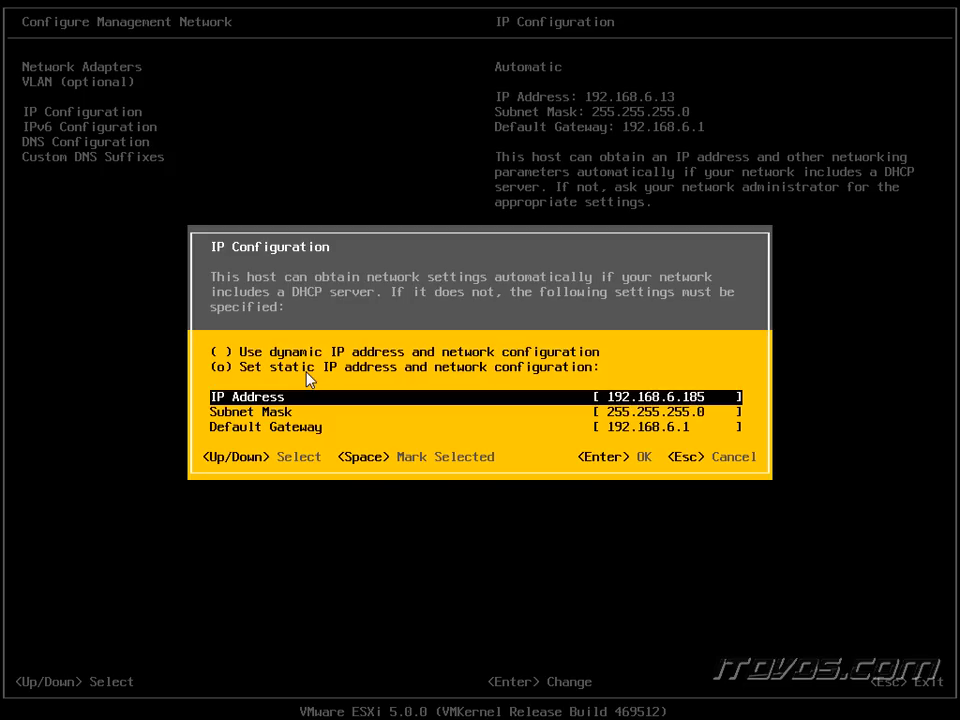
key("BackSpace")
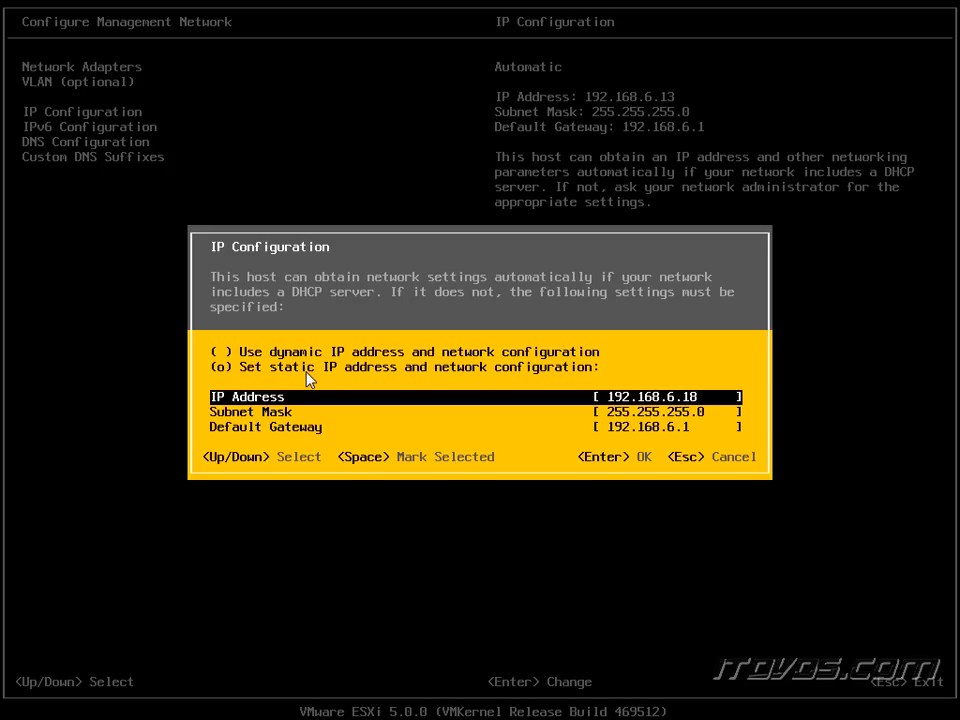
key("Down")
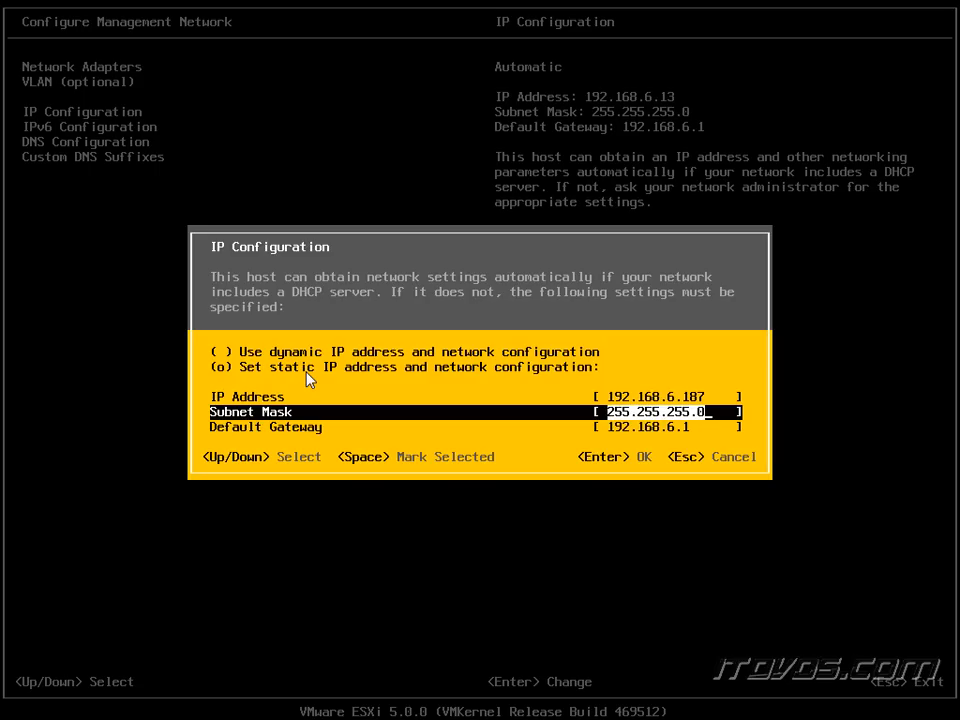
key("Down")
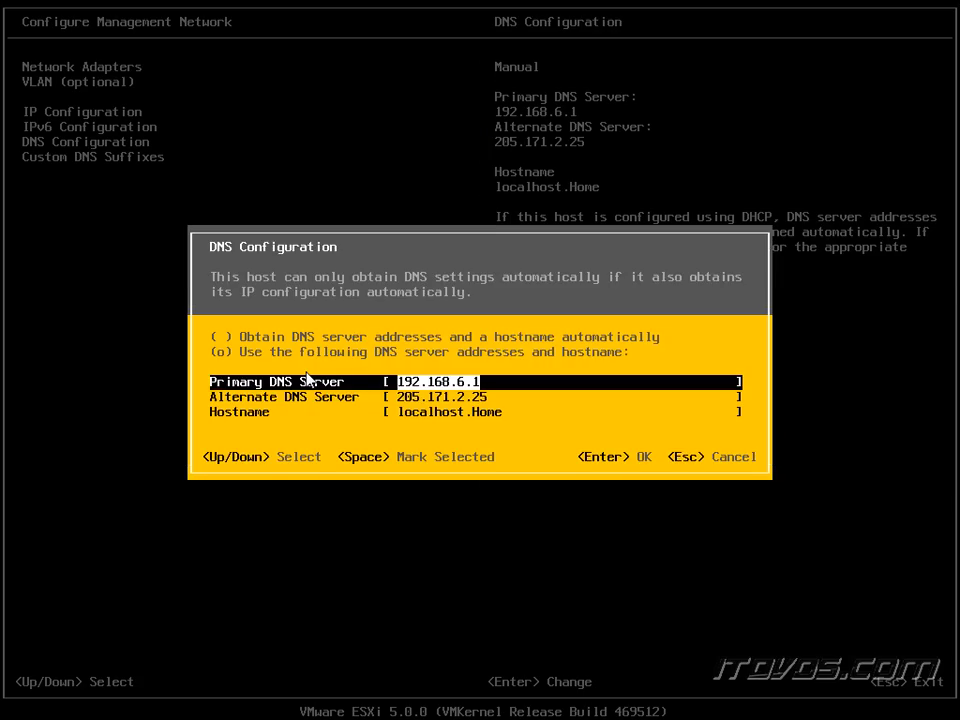
Set primary DNS 192.168.6.200 and alternate DNS 192.168.6.201.
key("BackSpace")
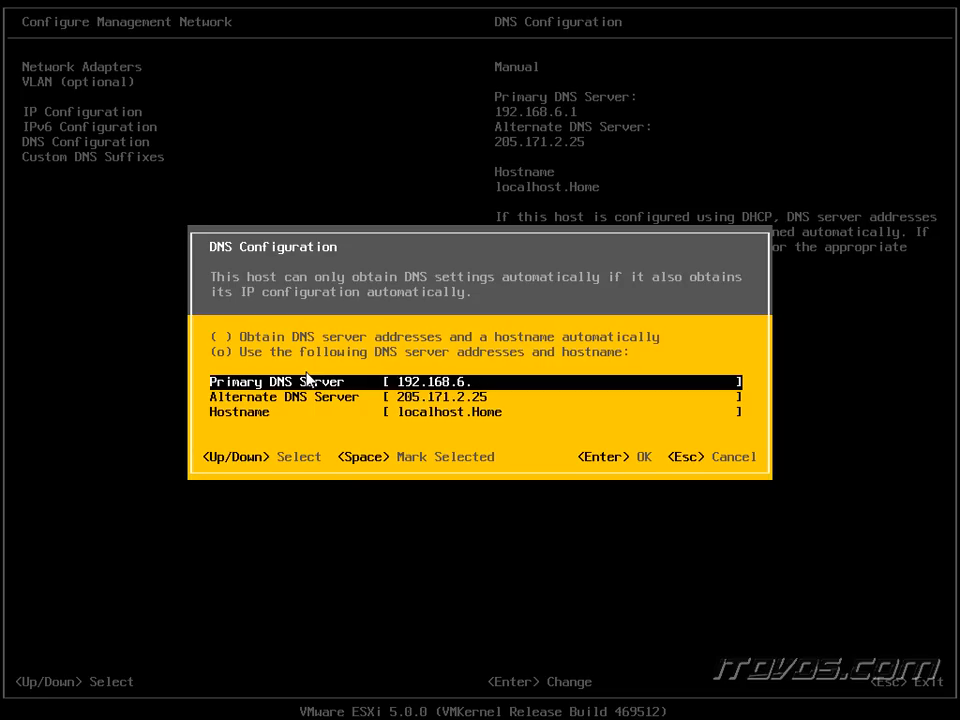
type("200")
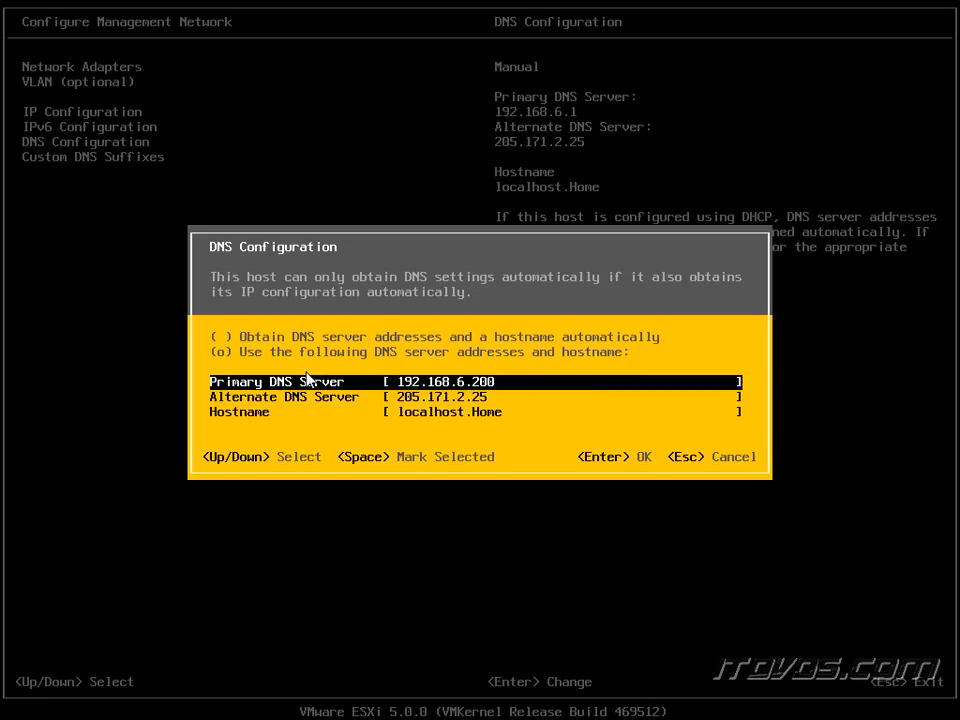
key("Down")
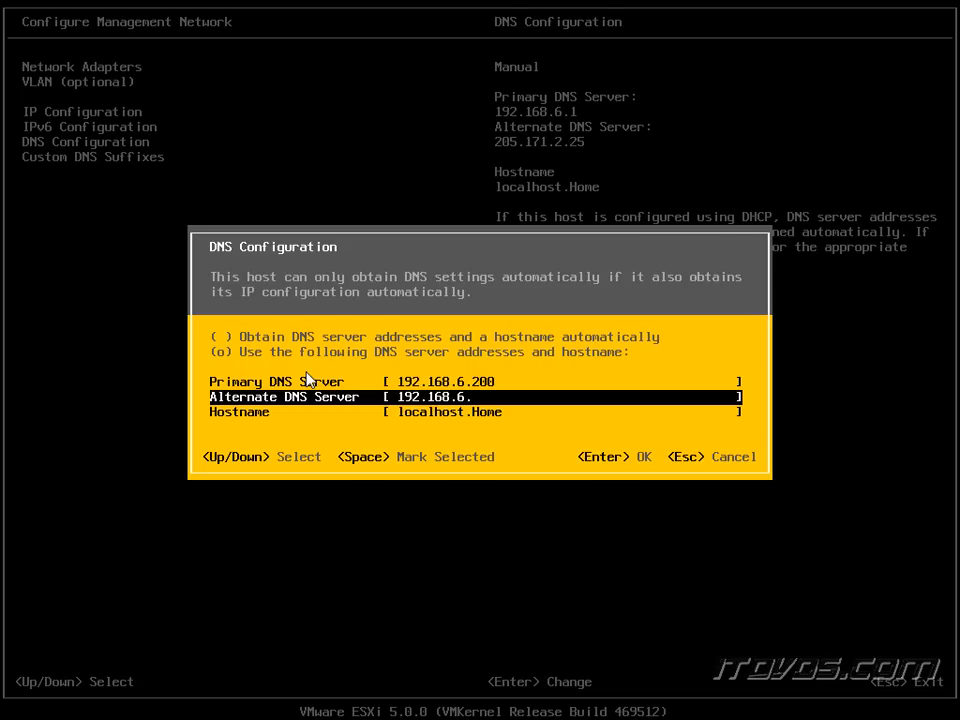
type("201")
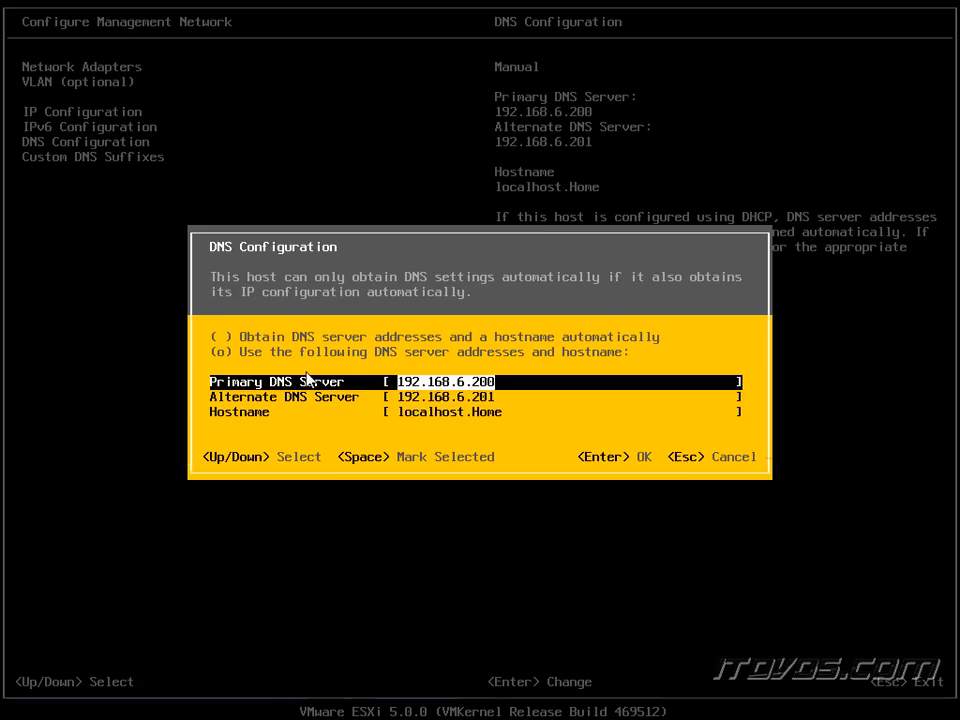
Set hostname PHXESXi02.itdvds.local and apply the changes, restarting the management network.
key("Down")
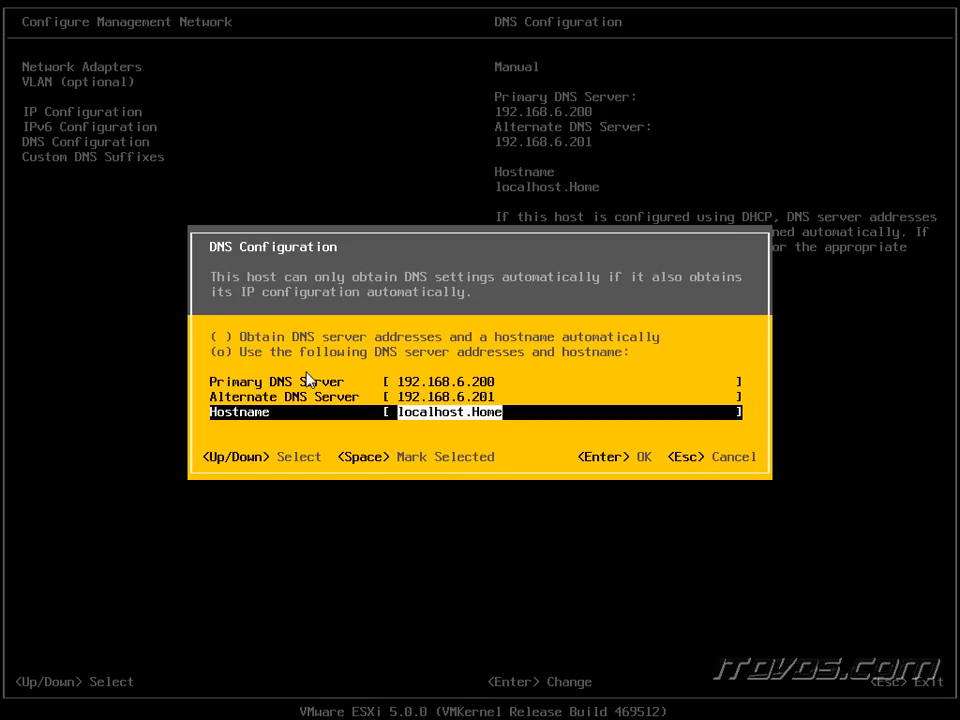
type("PHX")
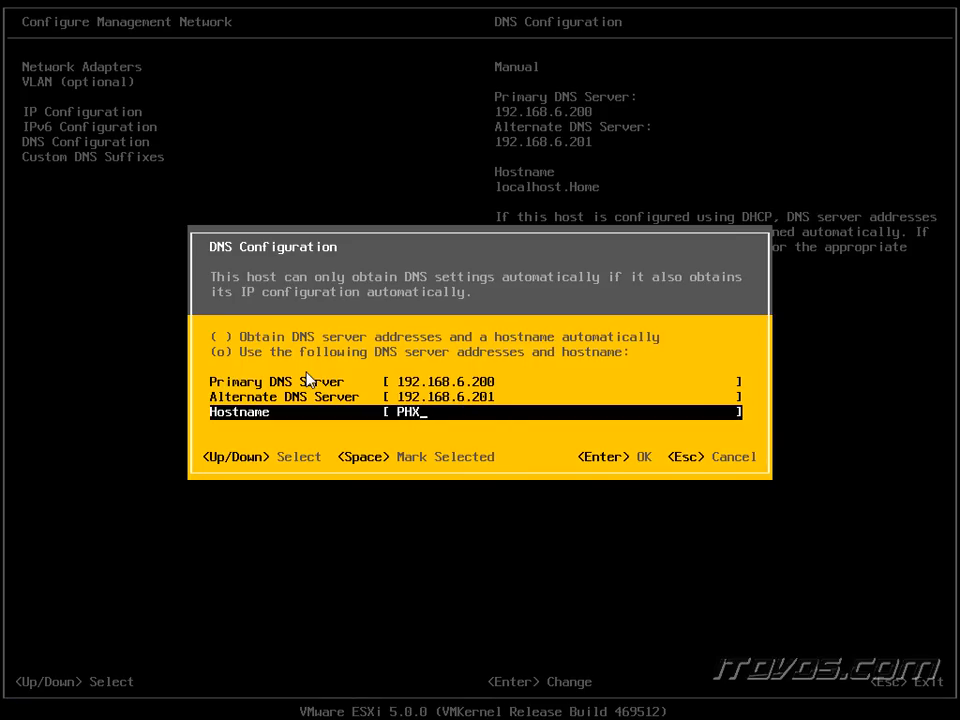
type("ESX")
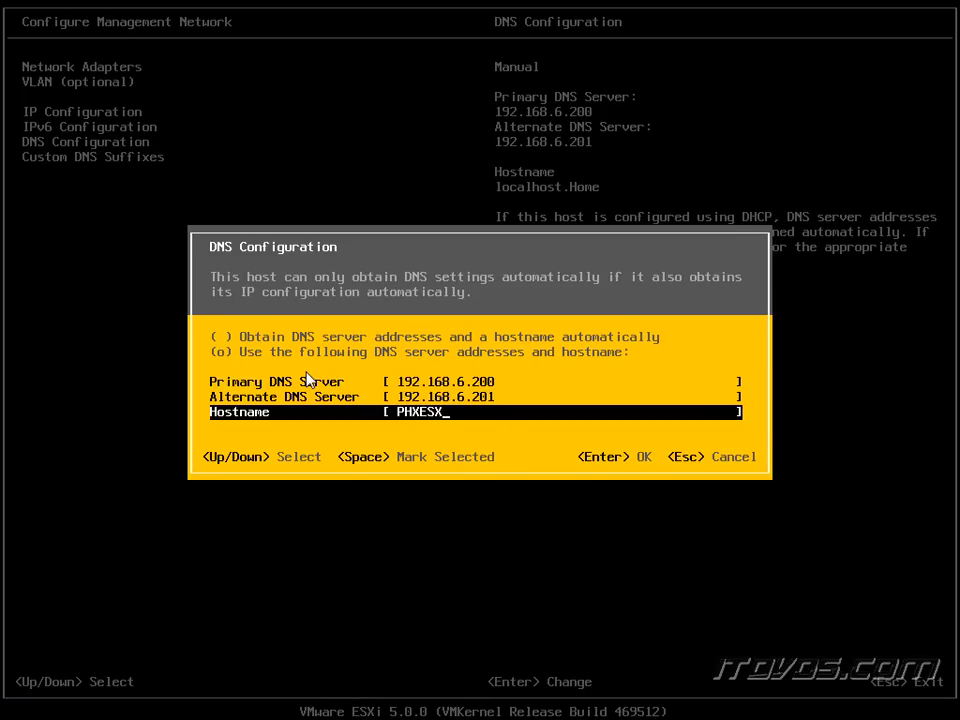
type("i")
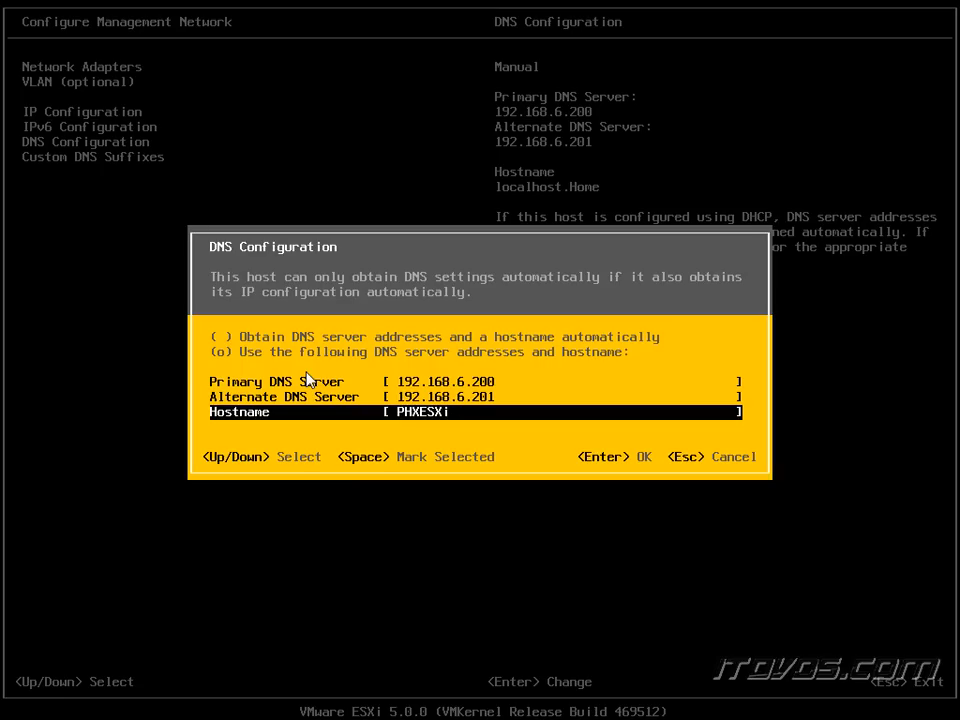
type("02")
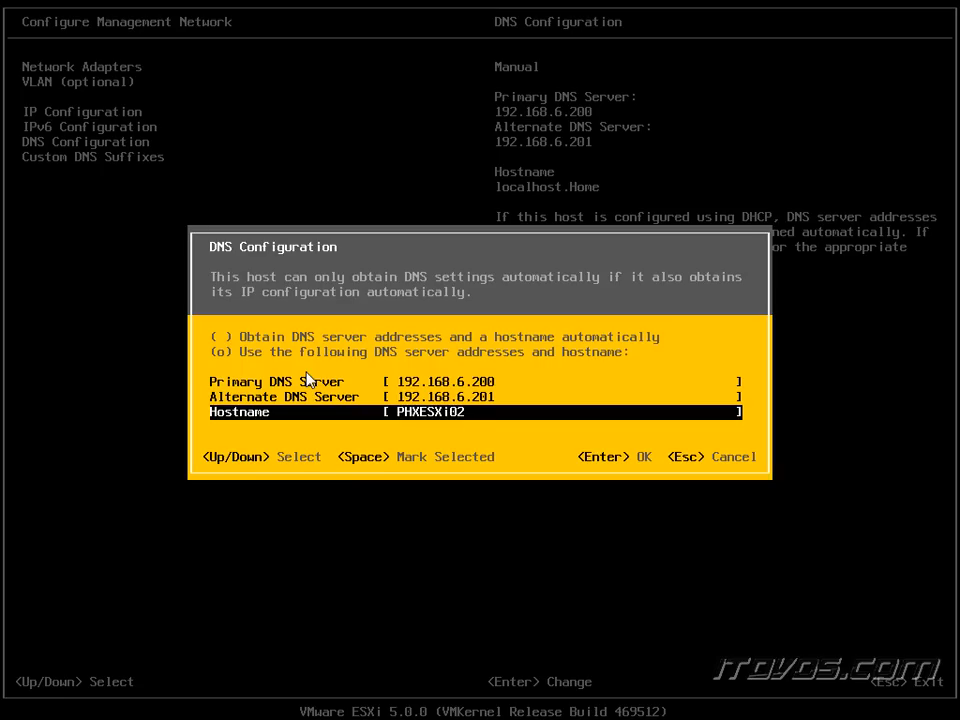
type(".itd")
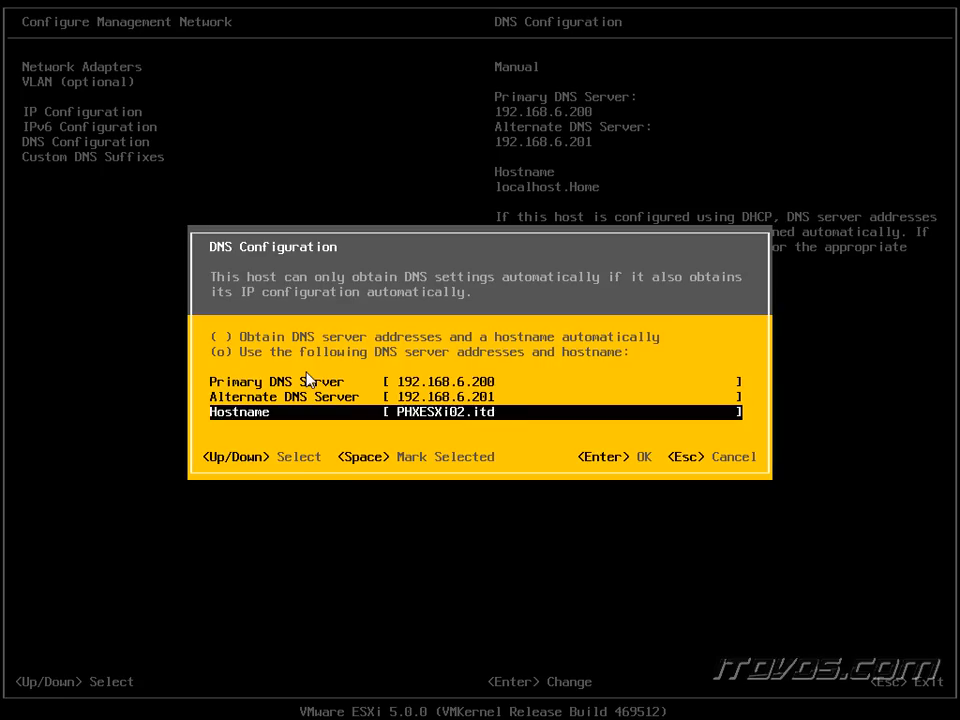
type("vds.local")
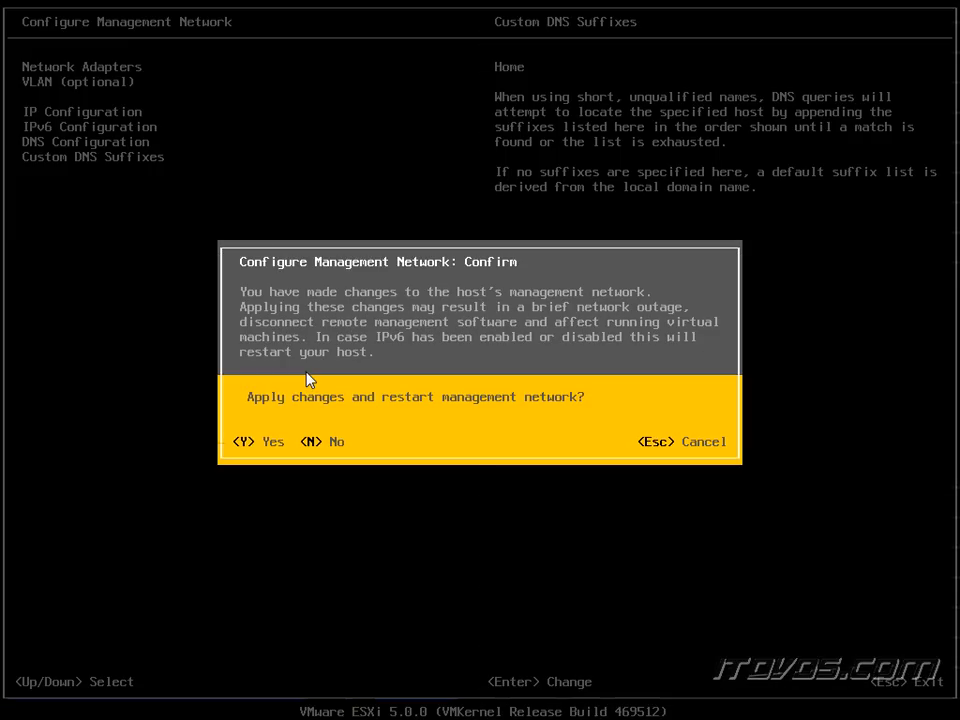
key("y")
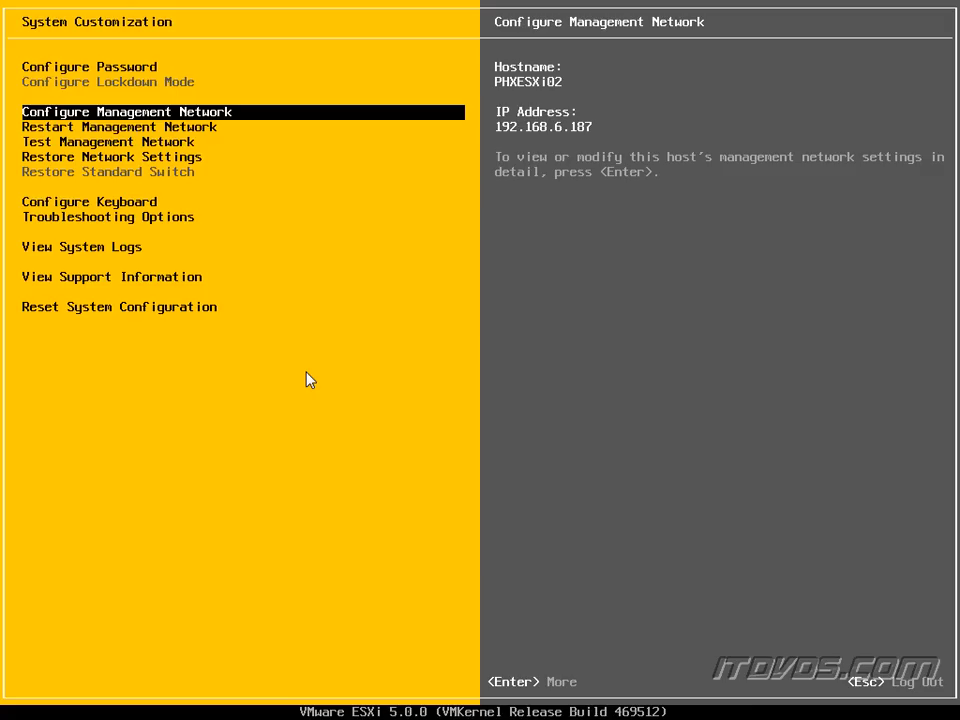
mouse_move(318, 274)
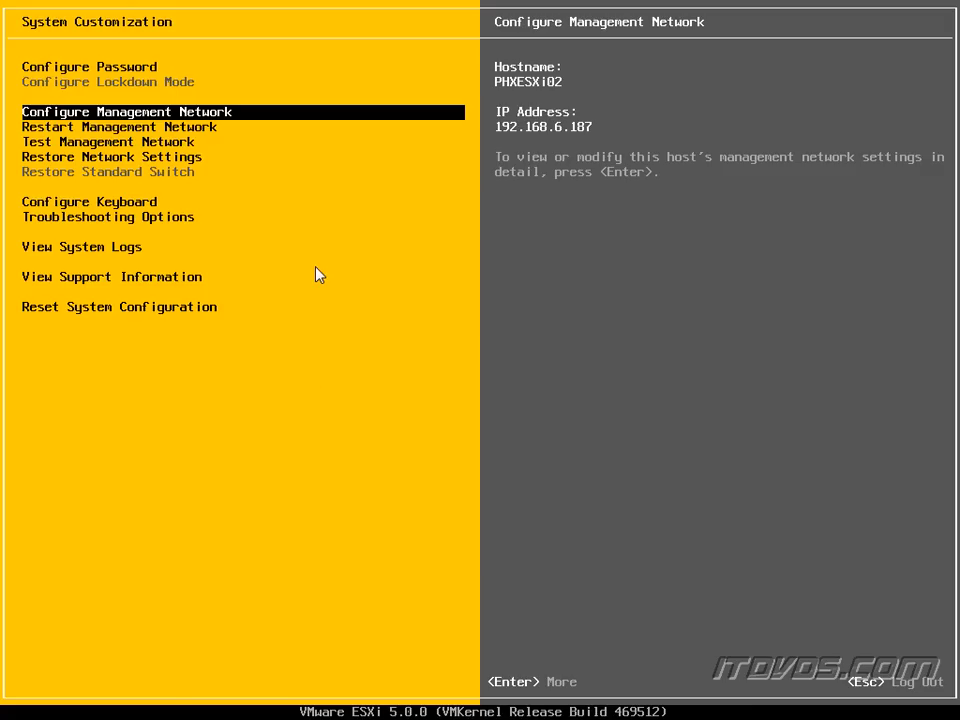
Review Restart Management Network, Test Management Network and Configure Keyboard (US Default layout).
key("Down")
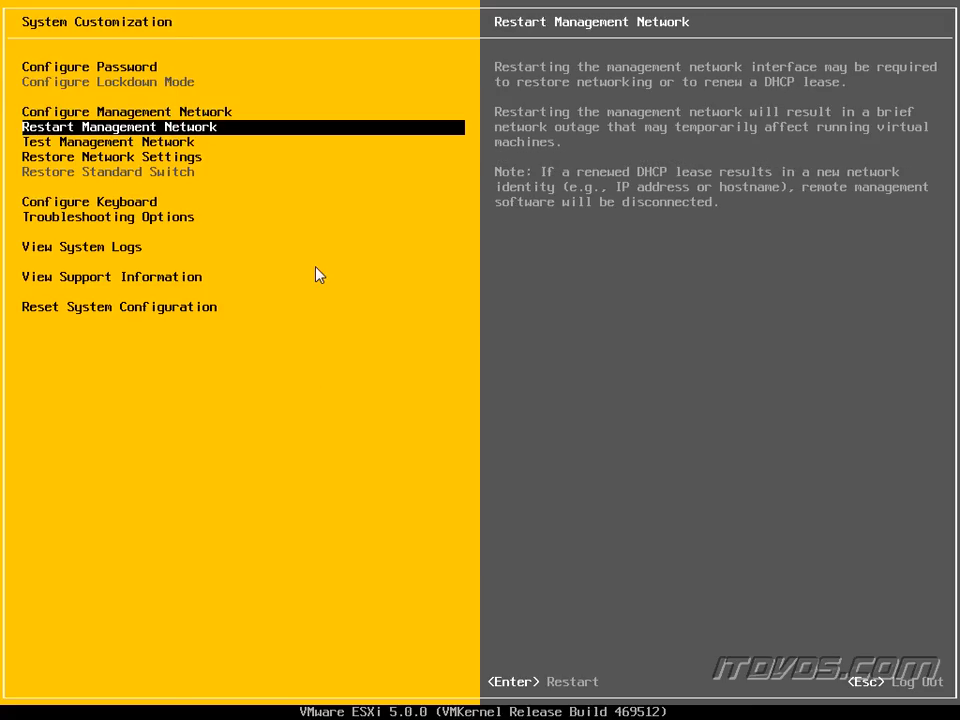
mouse_move(708, 98)
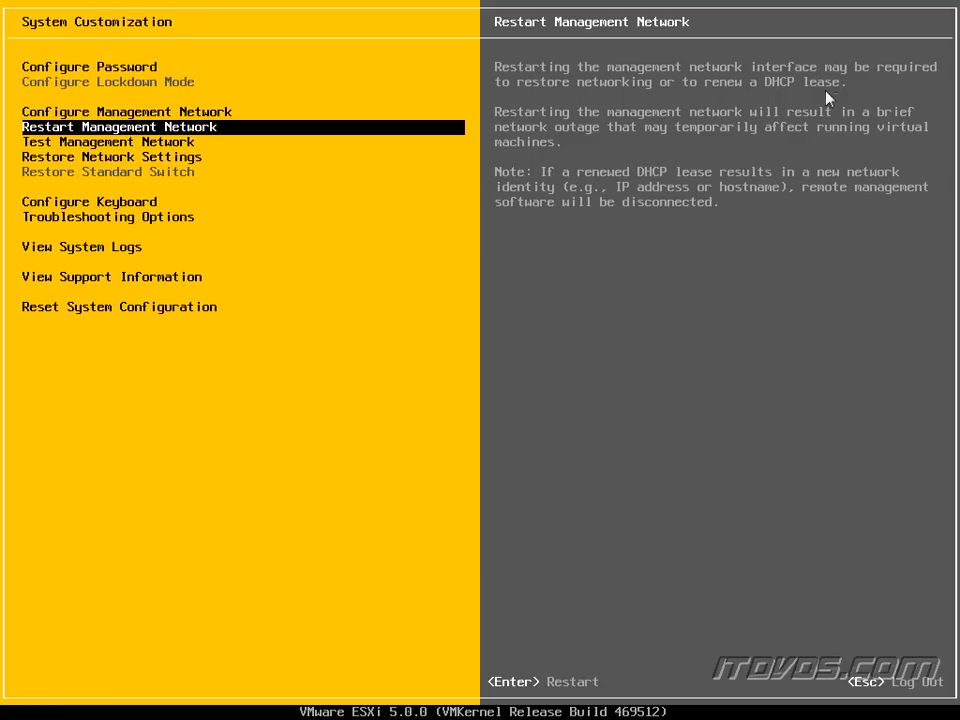
mouse_move(608, 242)
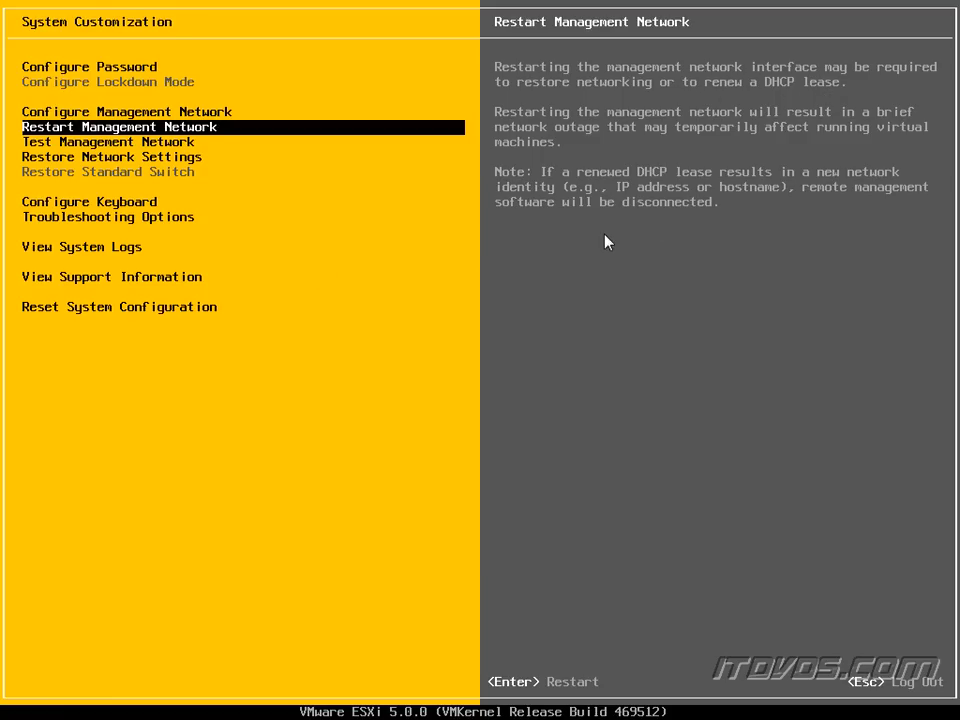
key("Down")
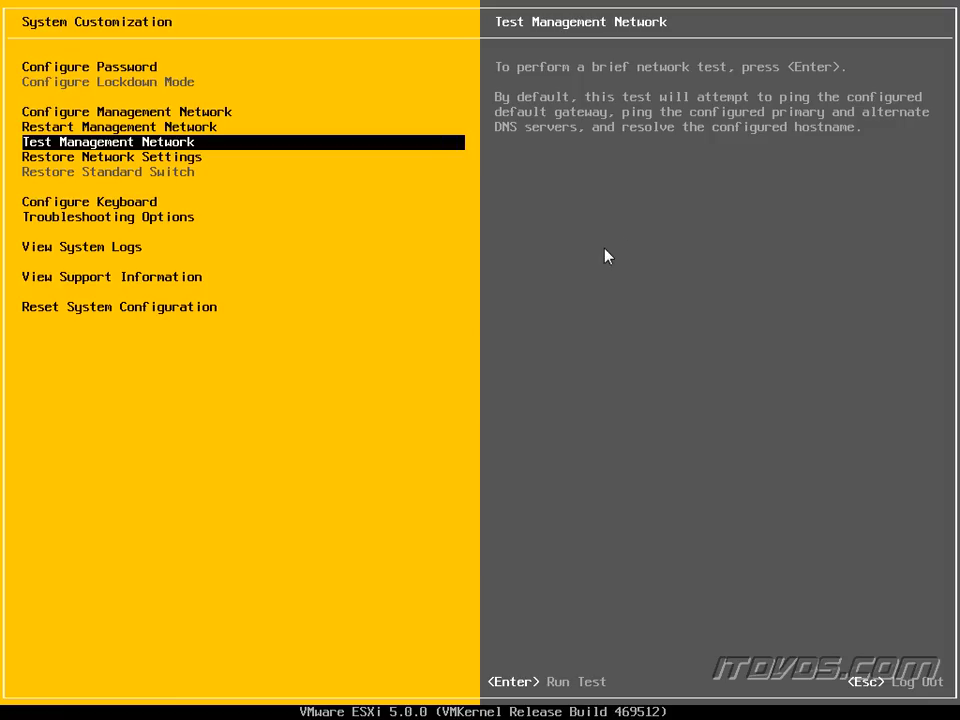
mouse_move(592, 120)
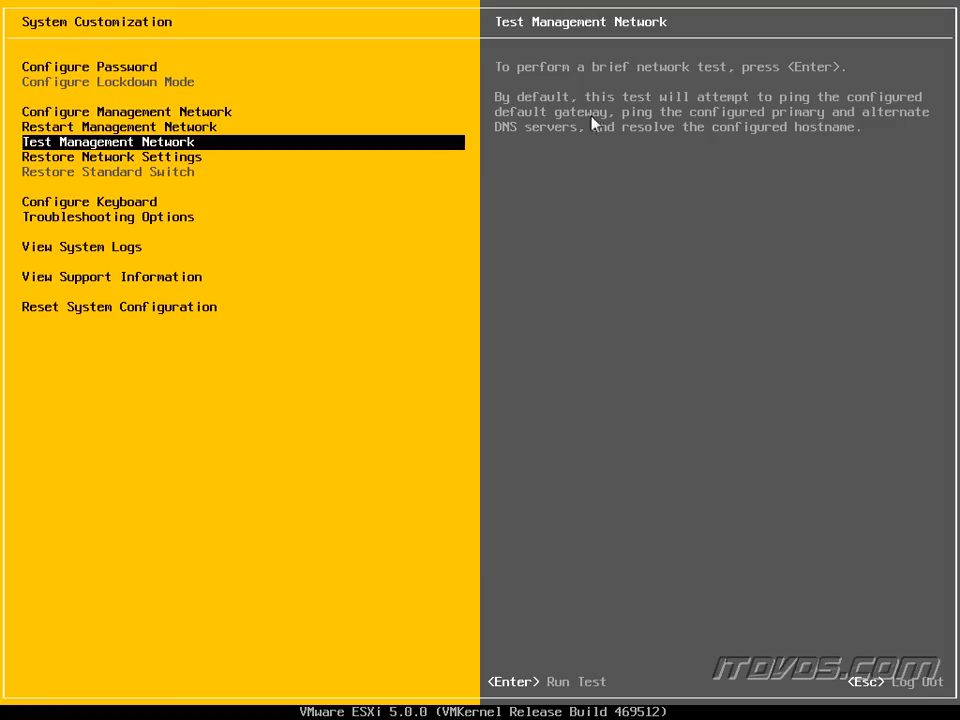
mouse_move(788, 132)
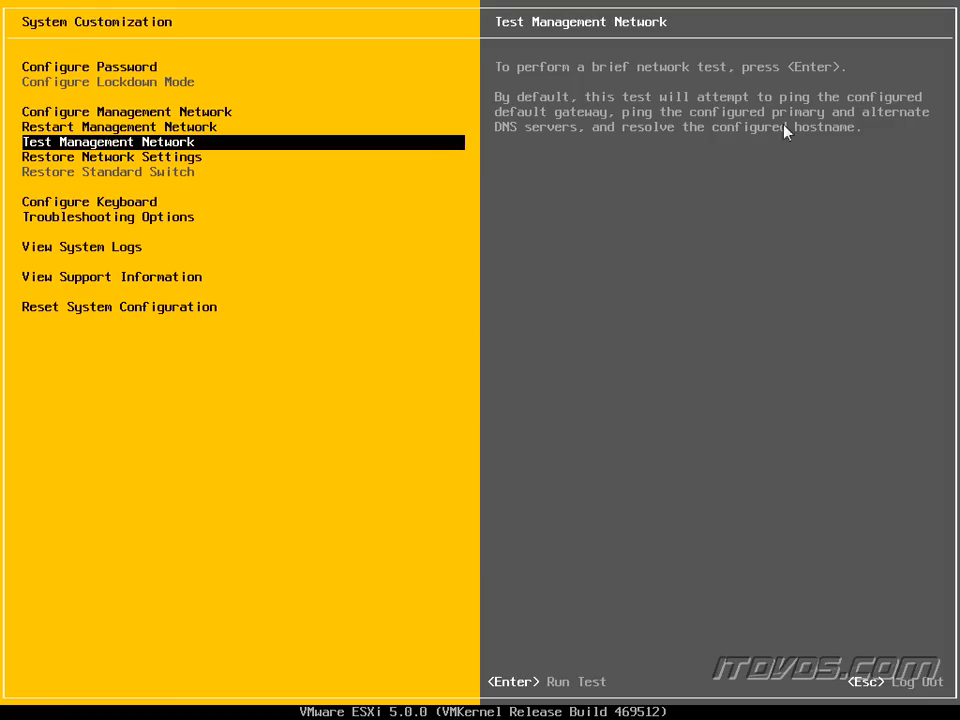
mouse_move(616, 186)
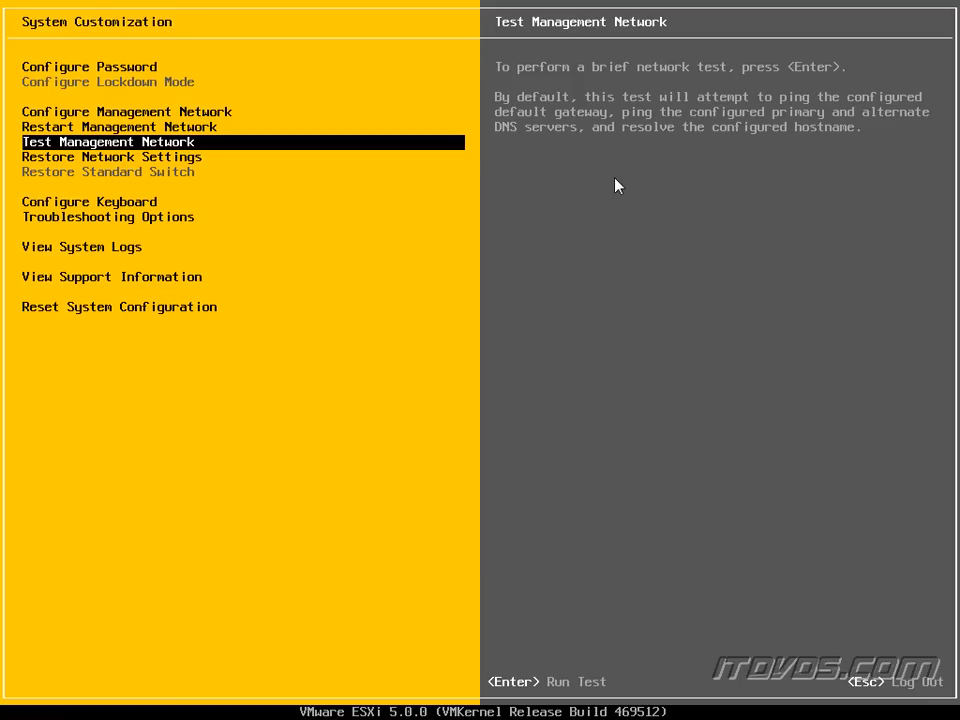
key("Down")
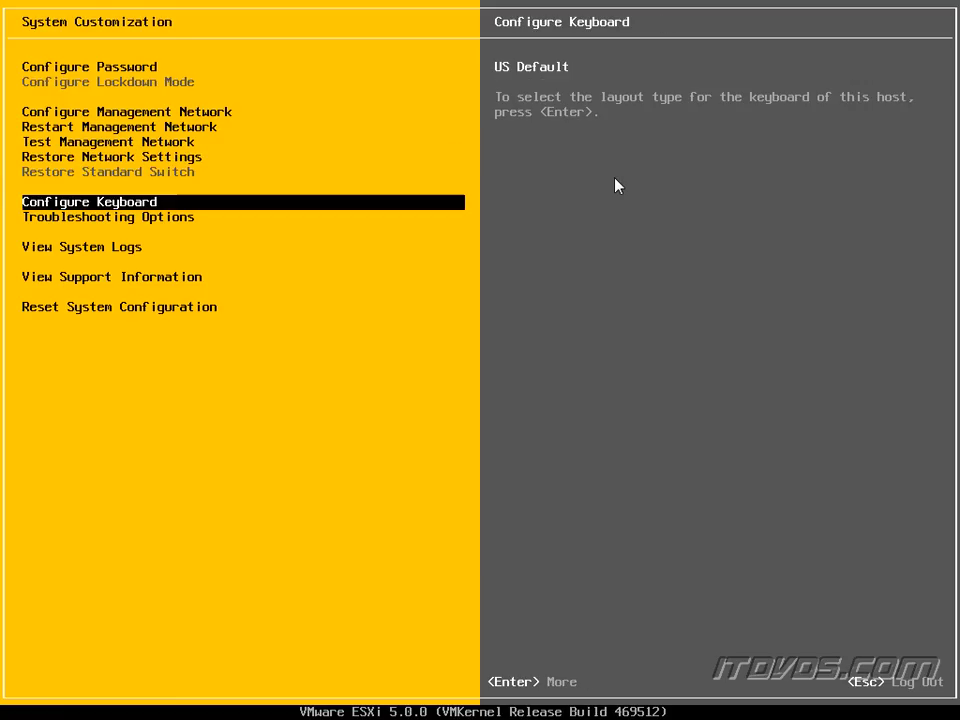
Review Troubleshooting Options, Reset System Configuration and View System Logs, then return to the PHXESXi02 network summary.
key("Down")
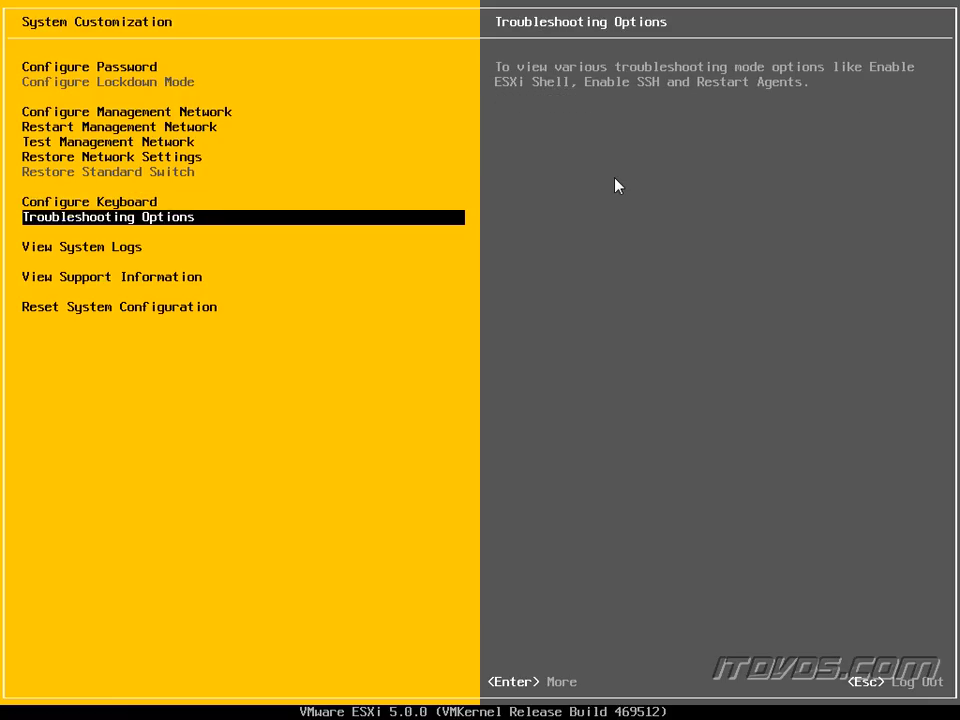
key("Down")
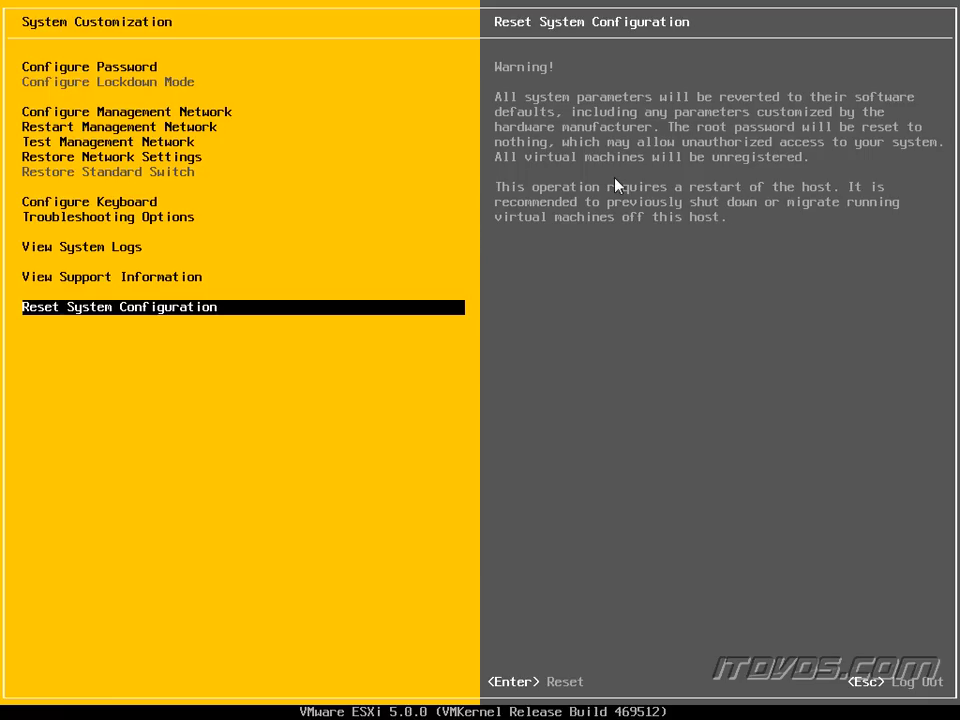
left_click(80, 246)
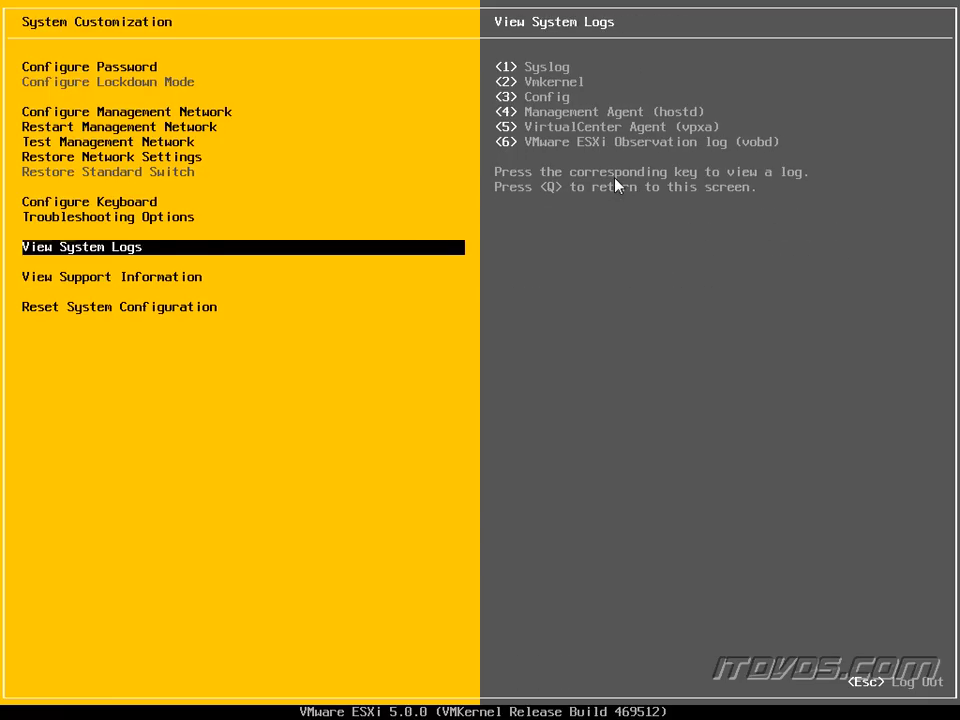
key("up")
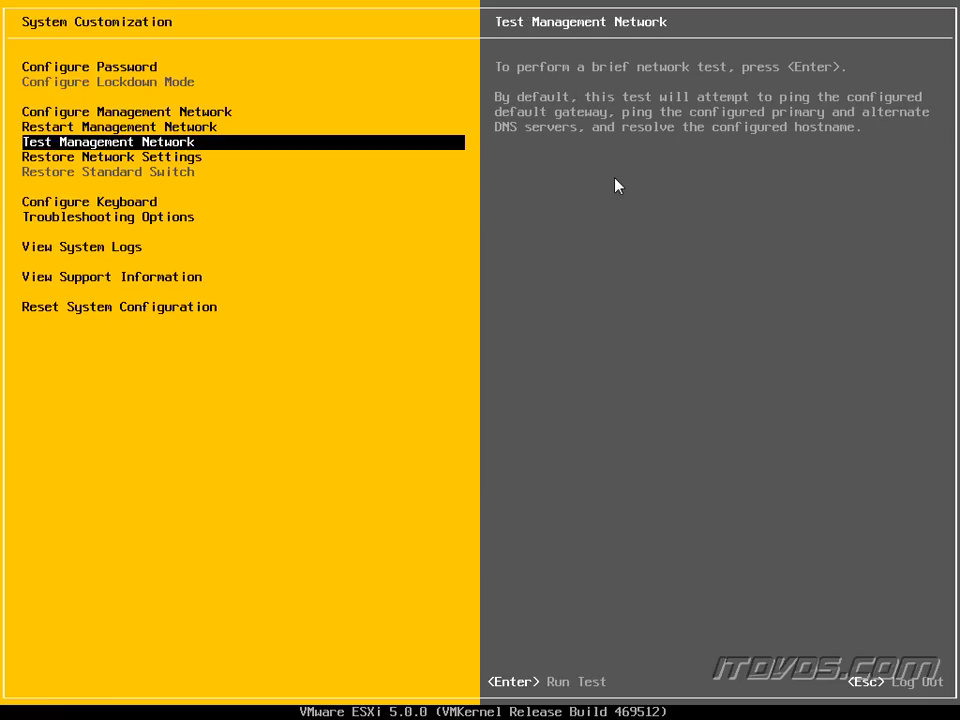
key("up")
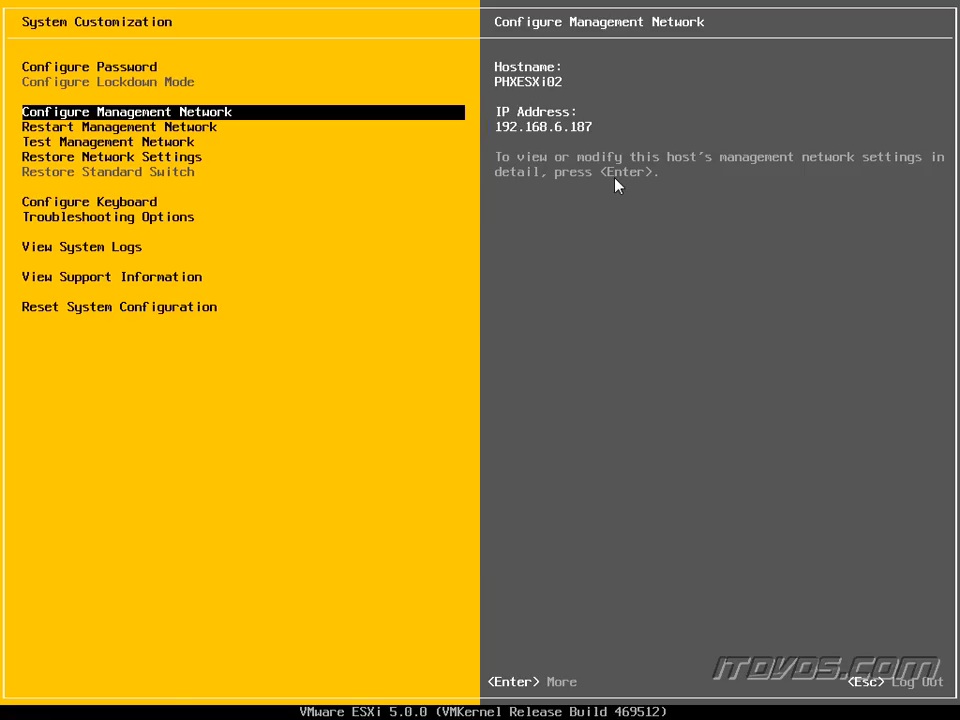